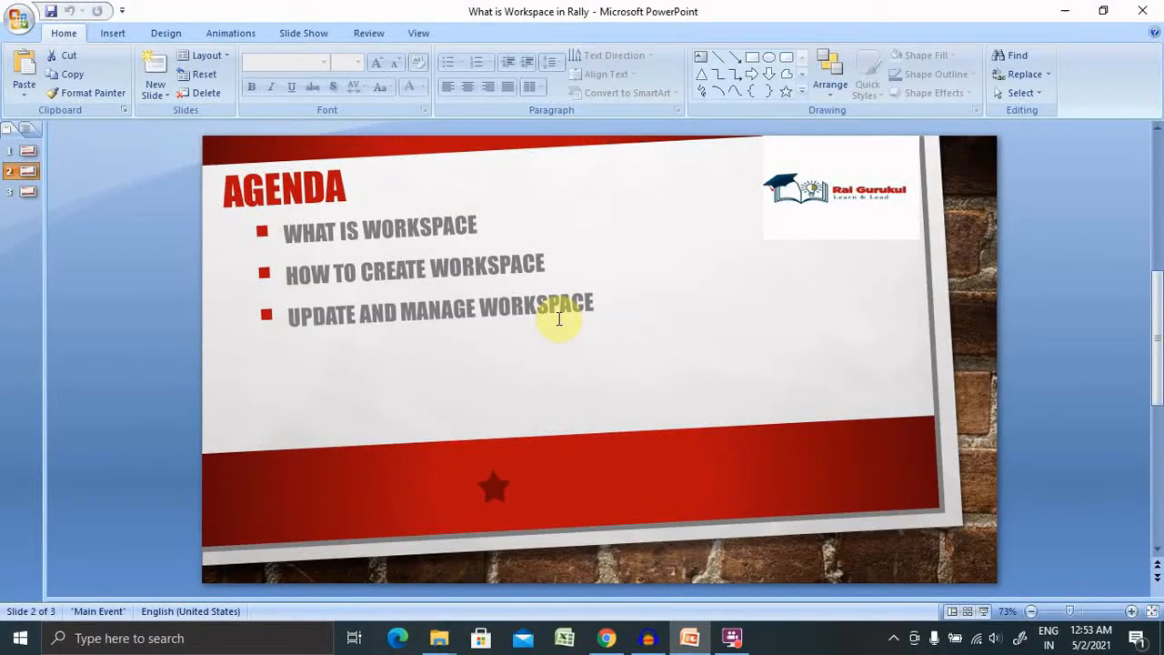
Show the title slide 'Workspace in Agile Central' from the slide thumbnails
click(29, 151)
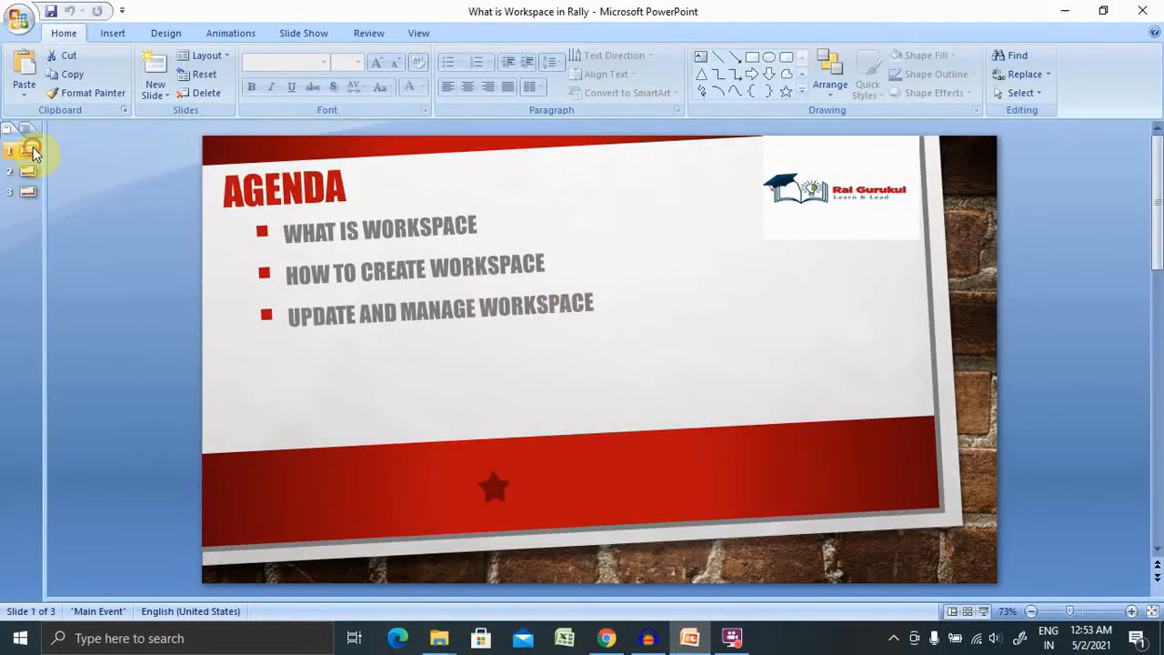
click(29, 149)
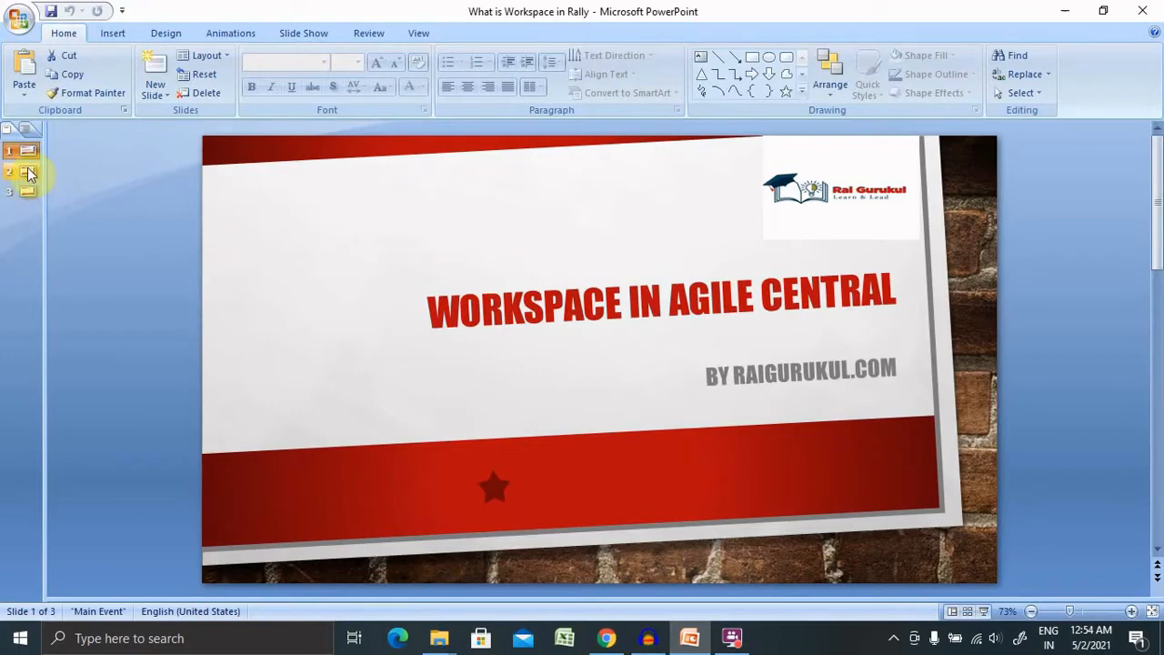
click(28, 173)
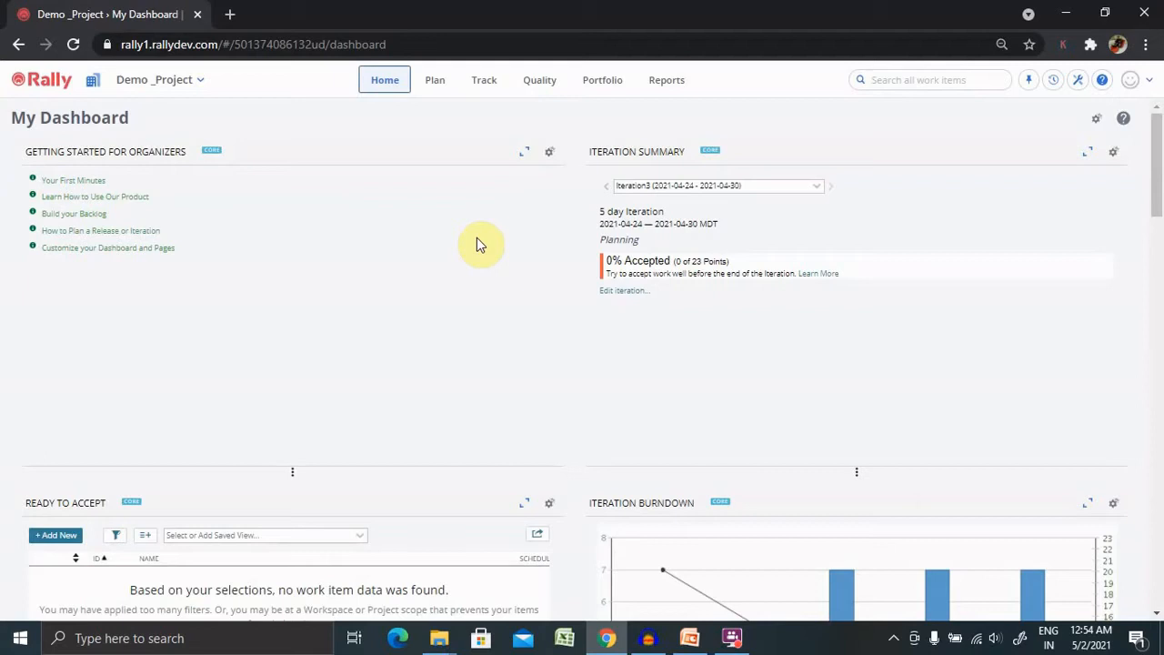
mouse_move(1062, 157)
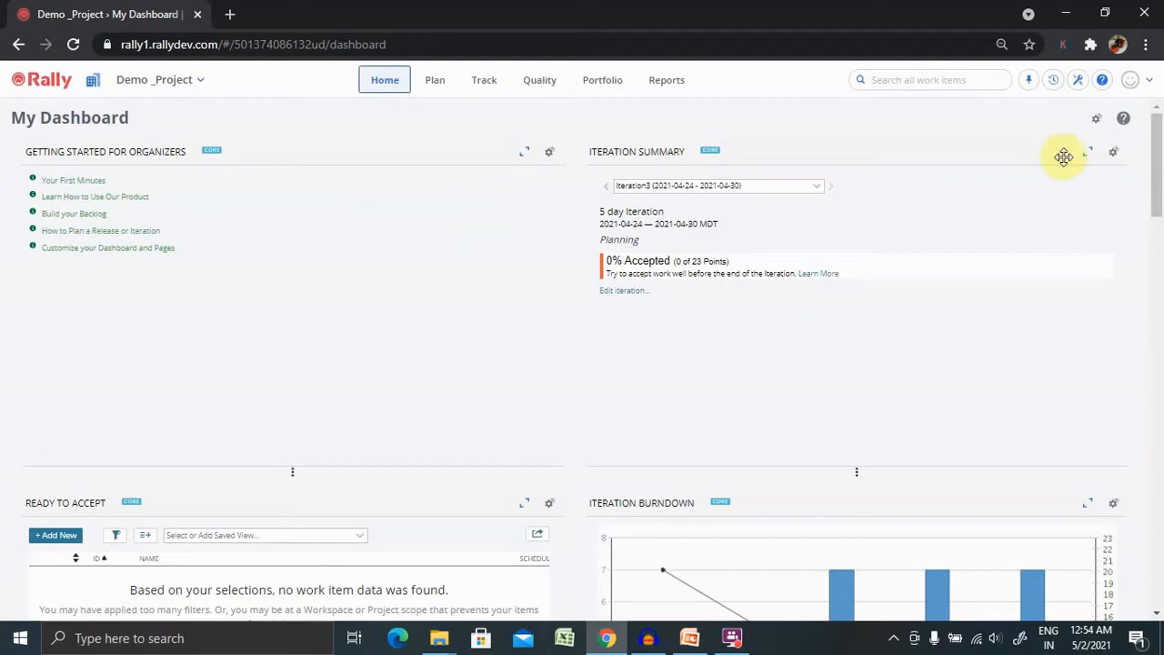
mouse_move(1076, 80)
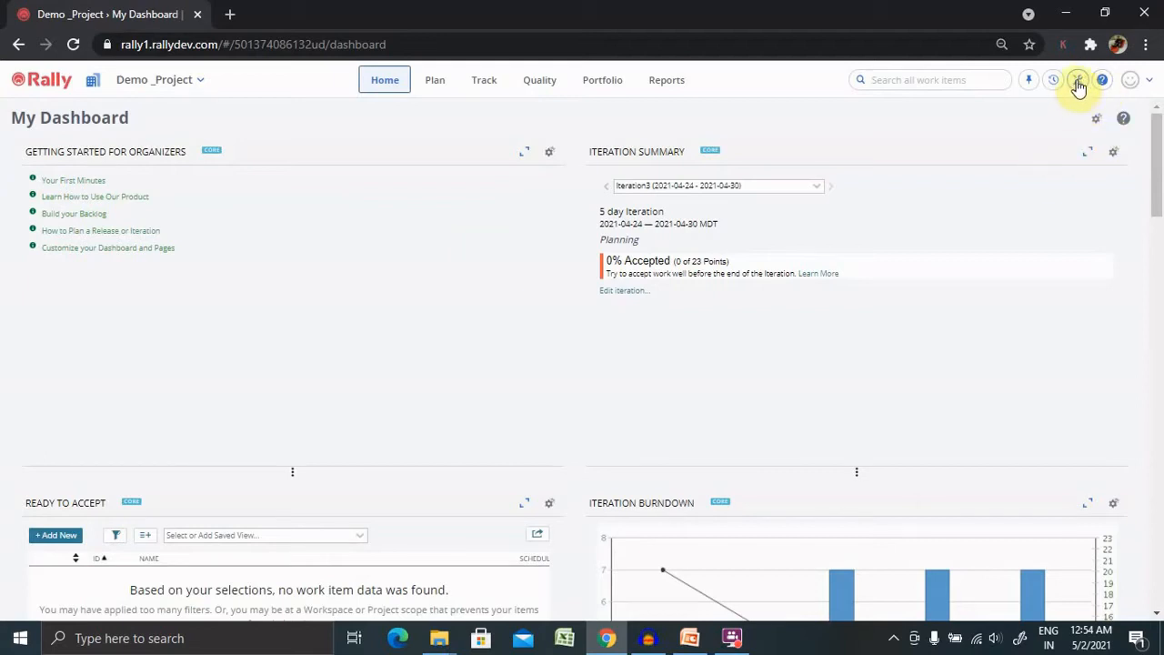
Enter the Setup area listing the subscription's users and permissions
click(1077, 80)
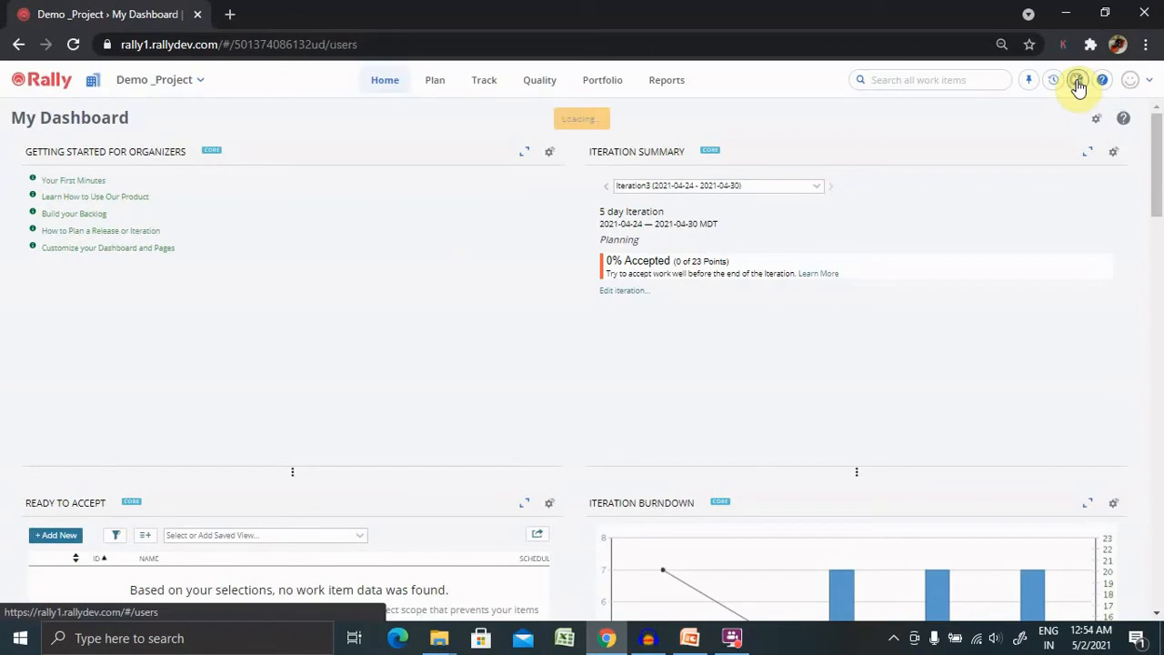
click(1077, 80)
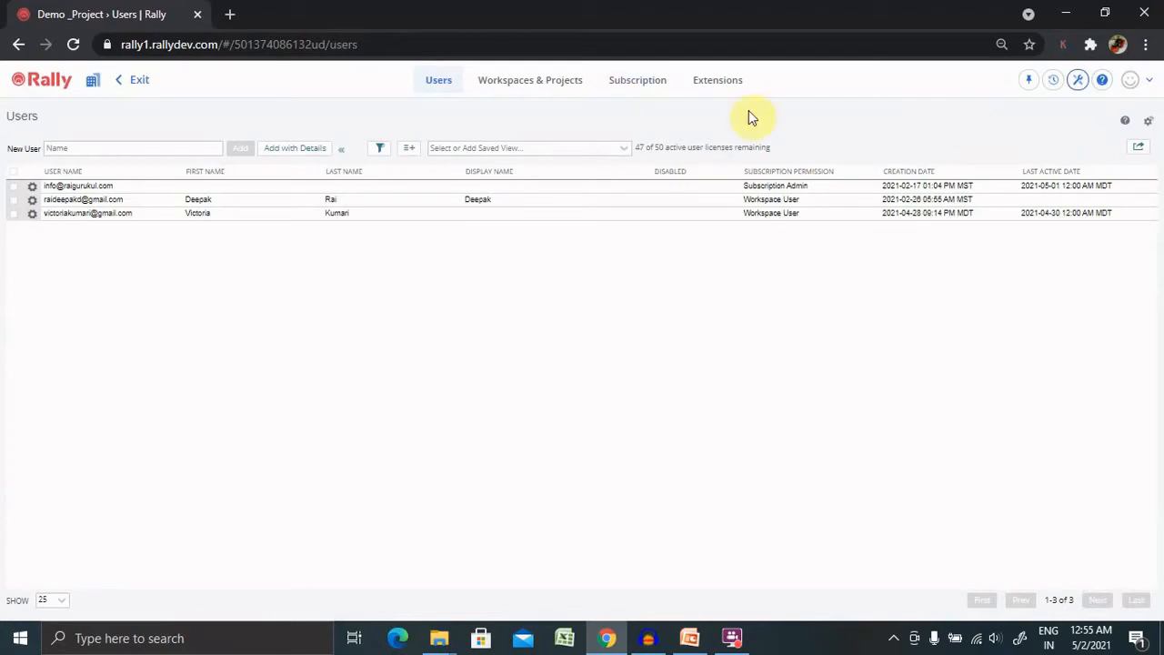
From Workspaces & Projects, start a new workspace via Actions > New Workspace
click(529, 80)
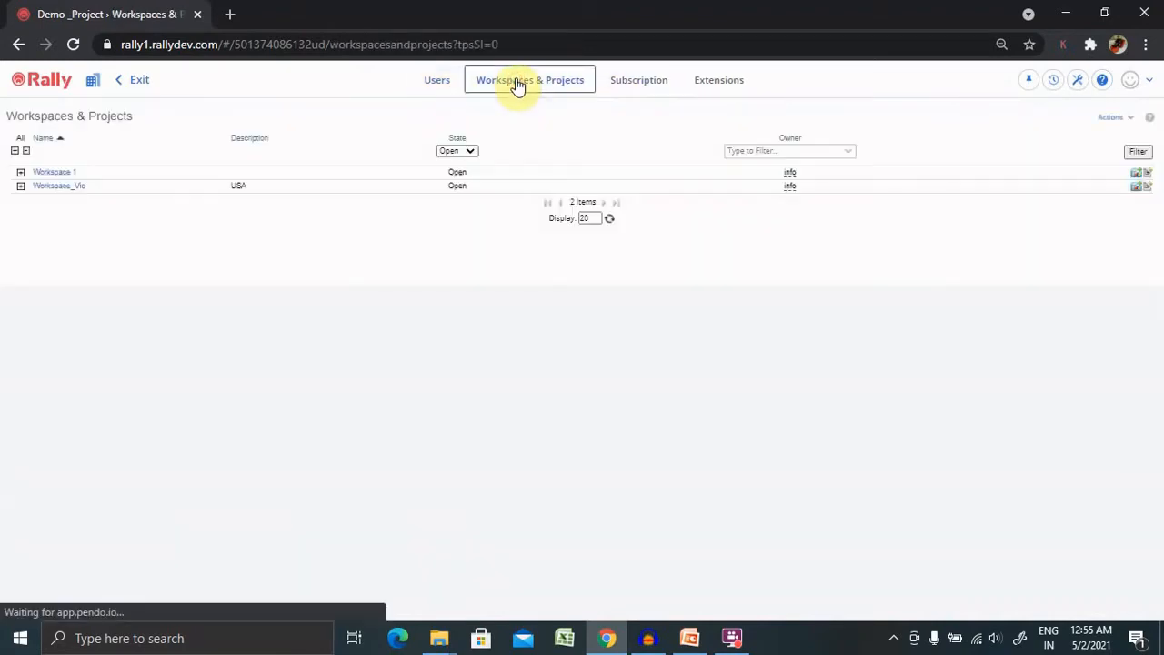
right_click(341, 185)
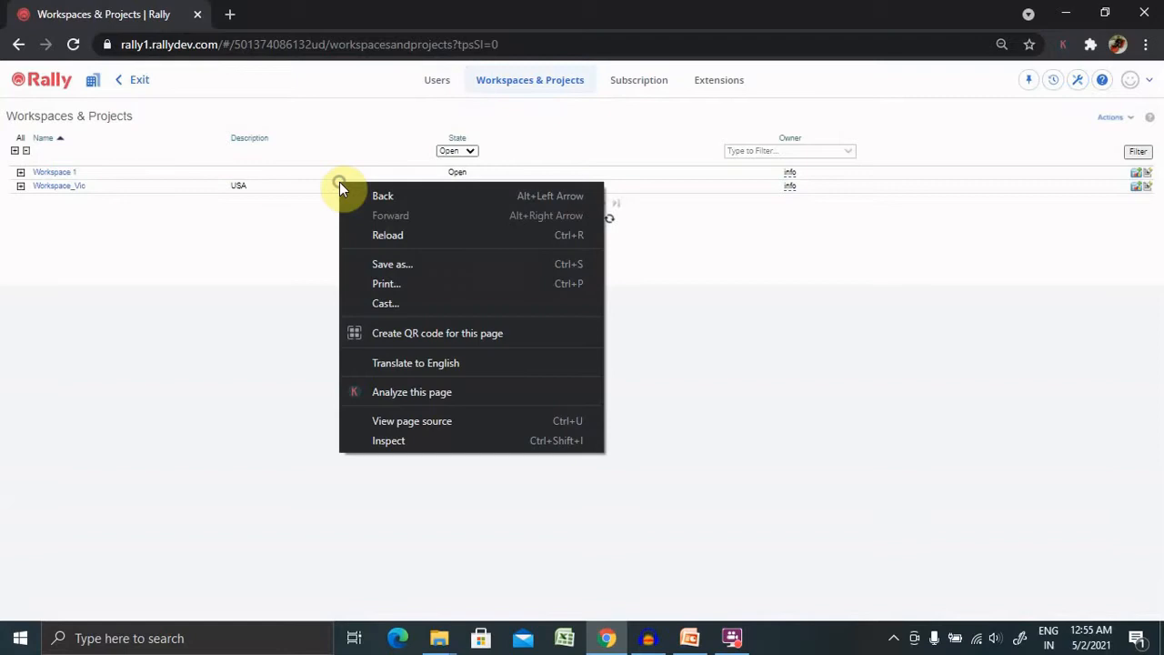
click(27, 160)
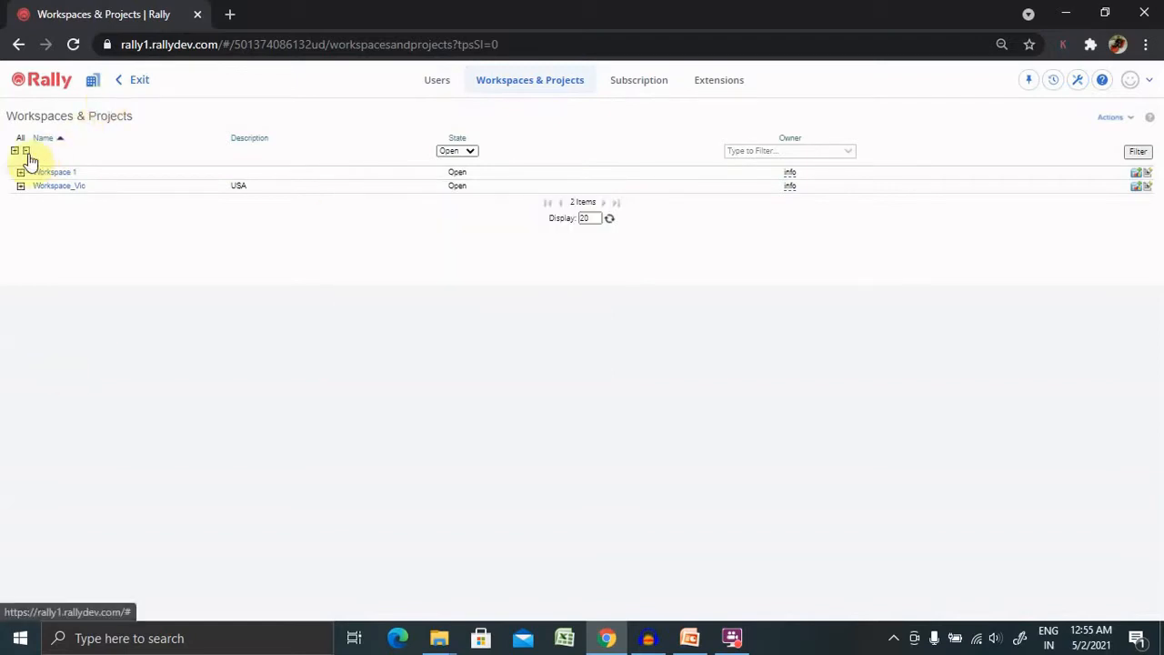
click(1110, 116)
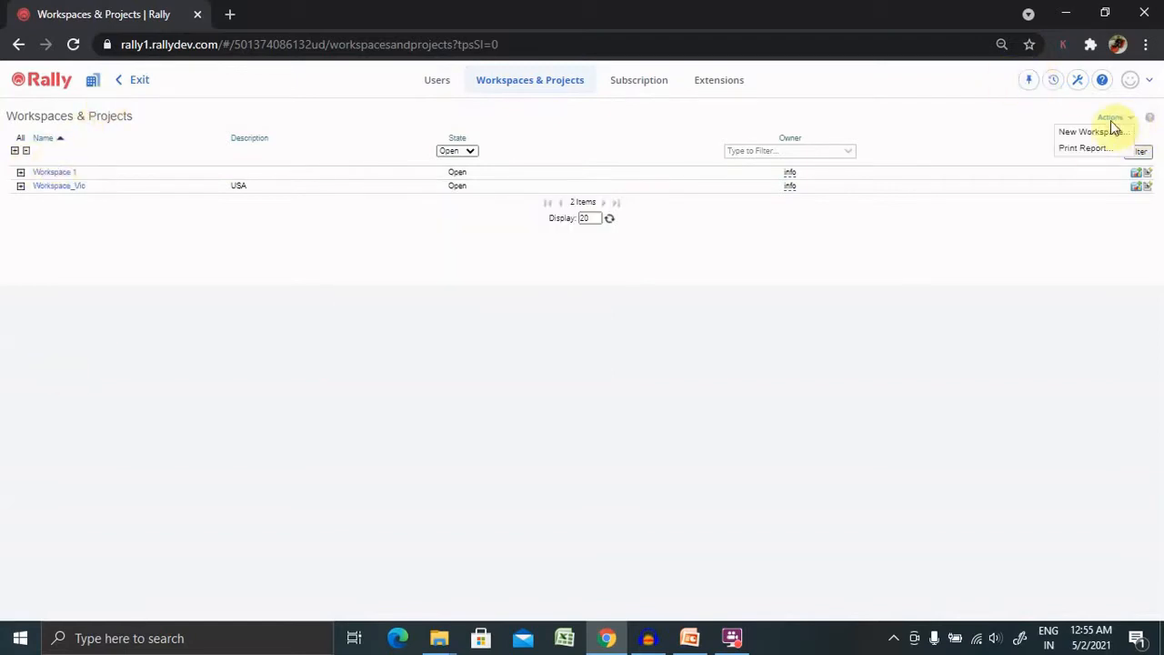
click(1087, 131)
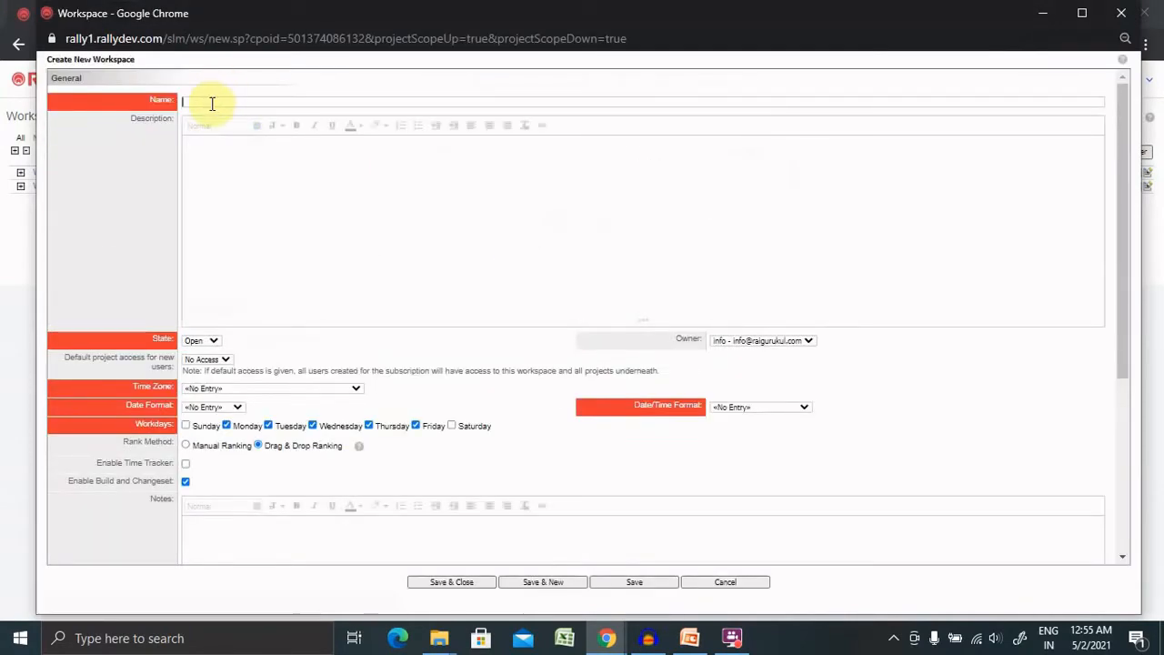
Enter Demo_Workspace as the workspace name and start browsing time zones
click(211, 102)
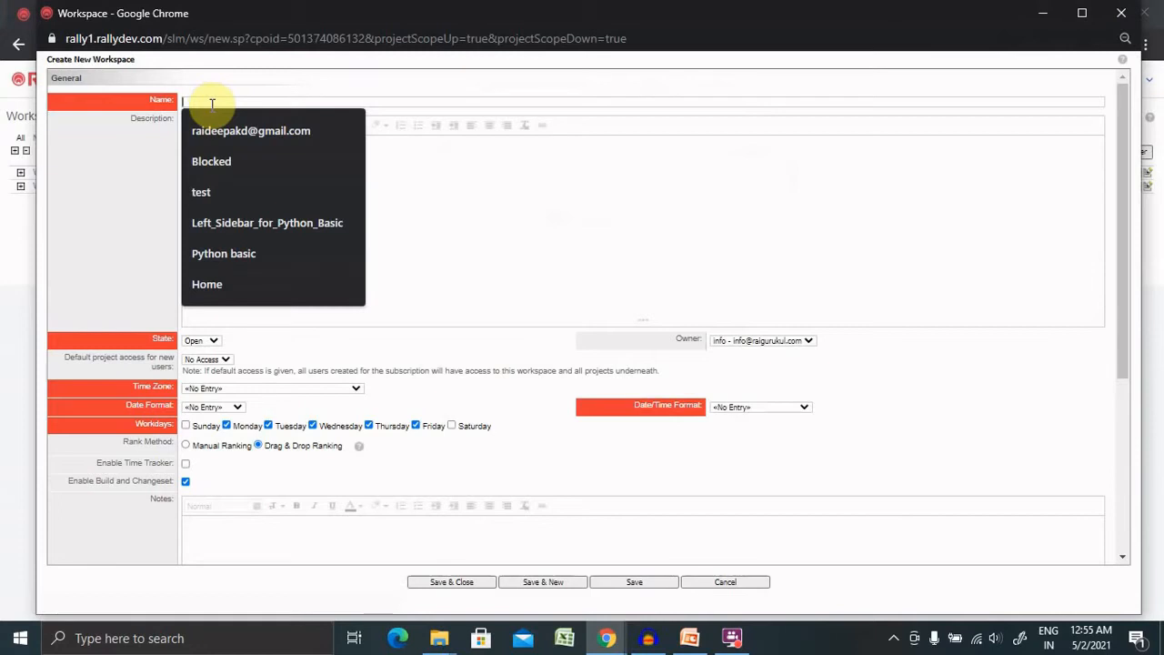
text(Demo_Workspace)
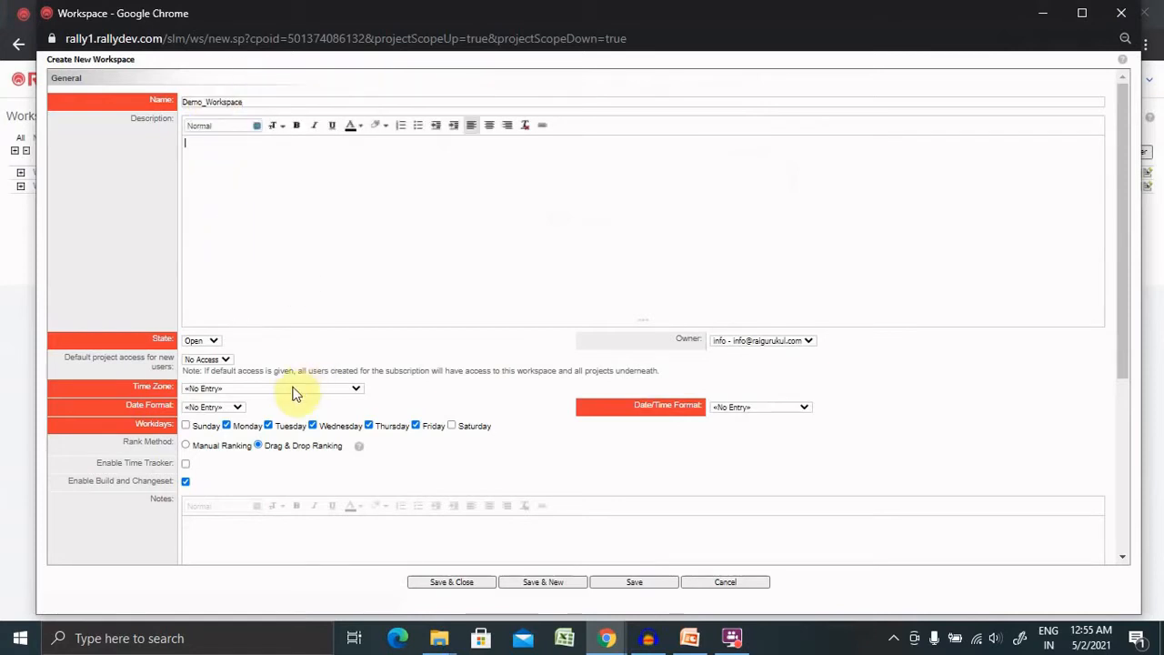
click(200, 340)
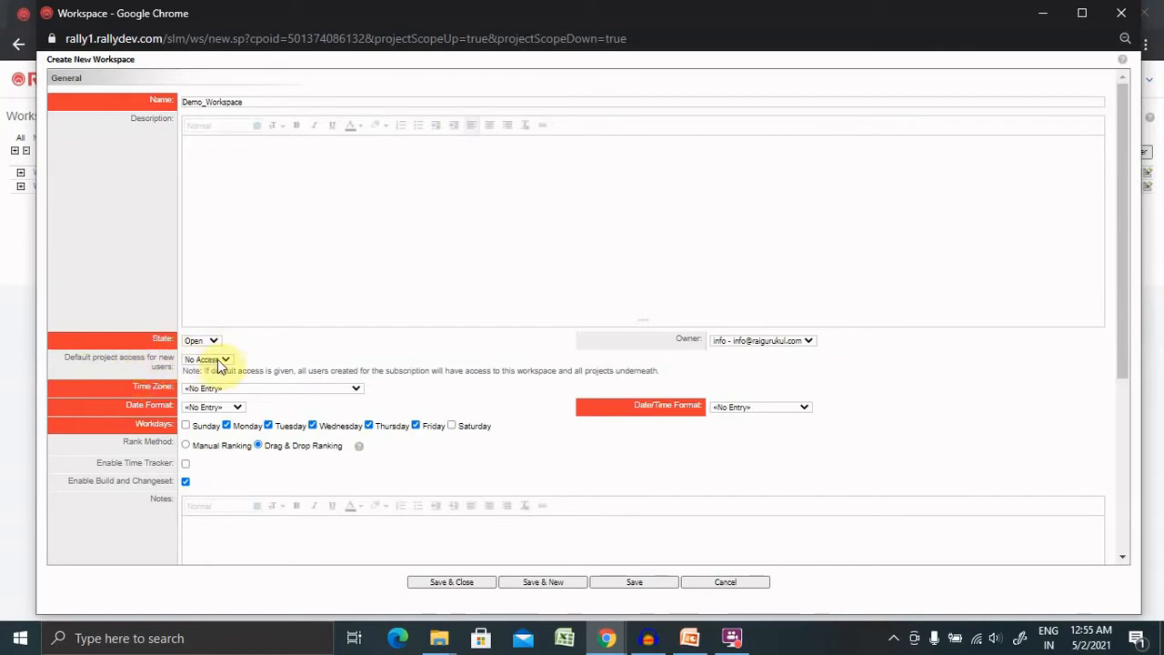
click(207, 358)
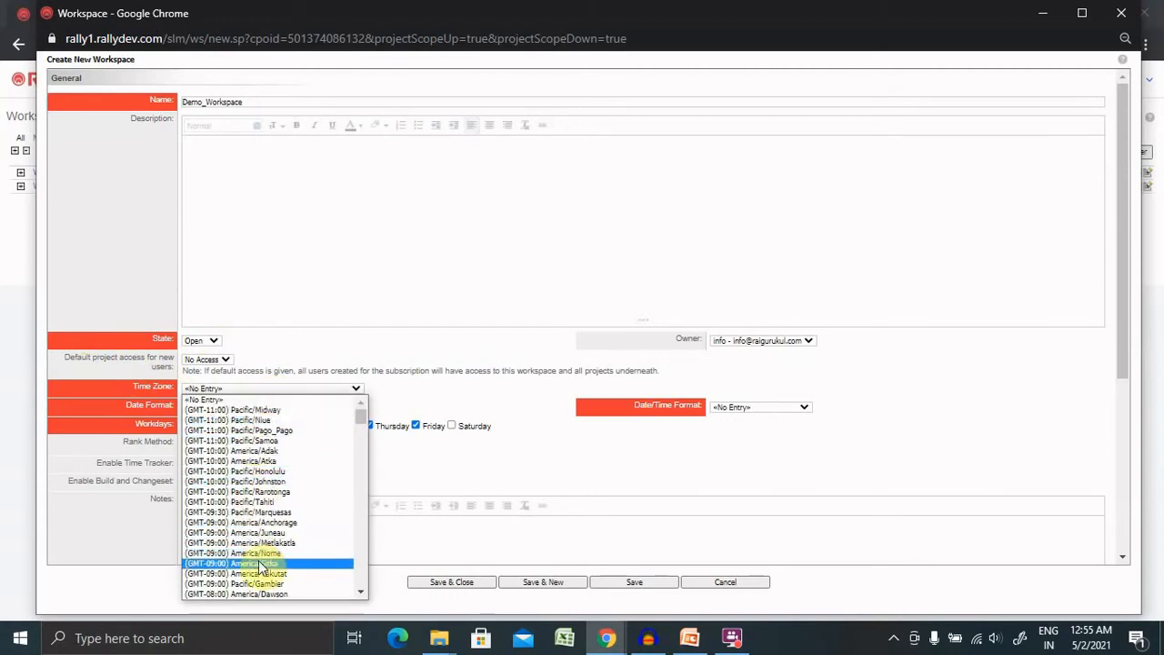
Choose time zone (GMT-09:00) America/Sitka and date format dd/MM/yyyy
click(240, 563)
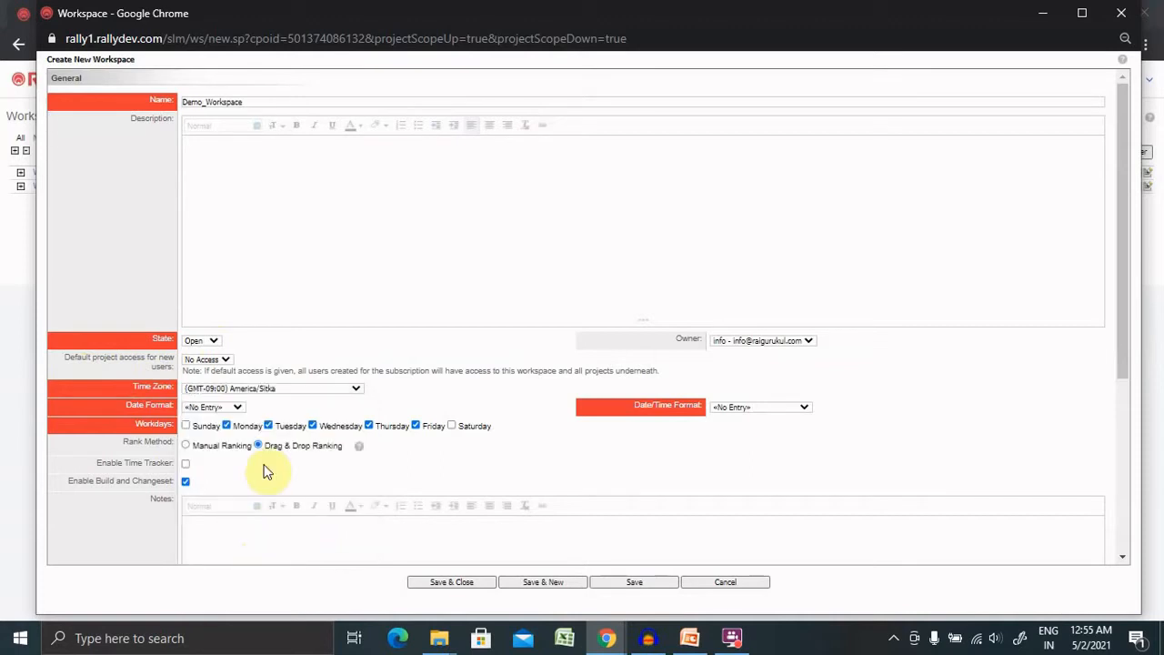
click(215, 408)
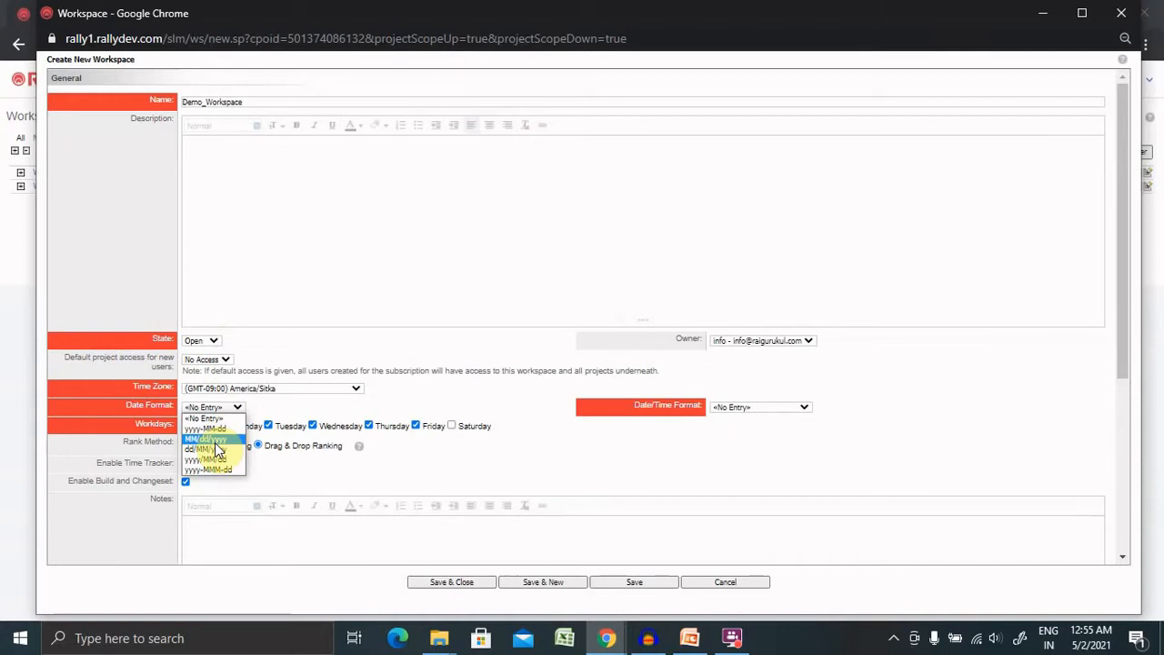
click(203, 449)
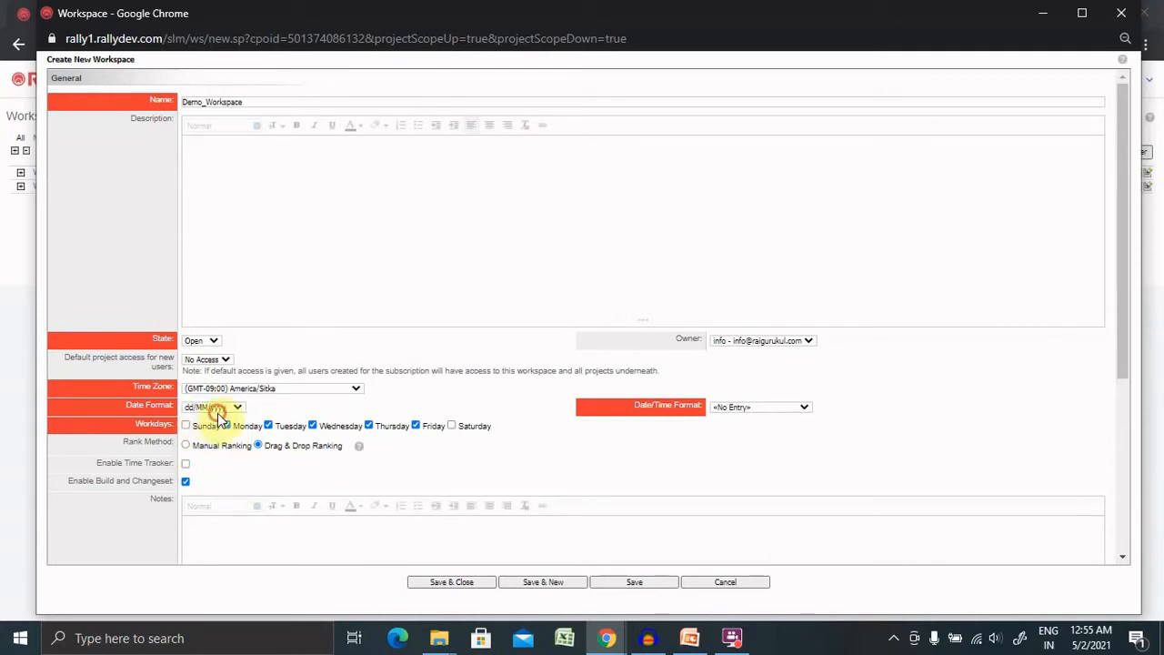
click(236, 407)
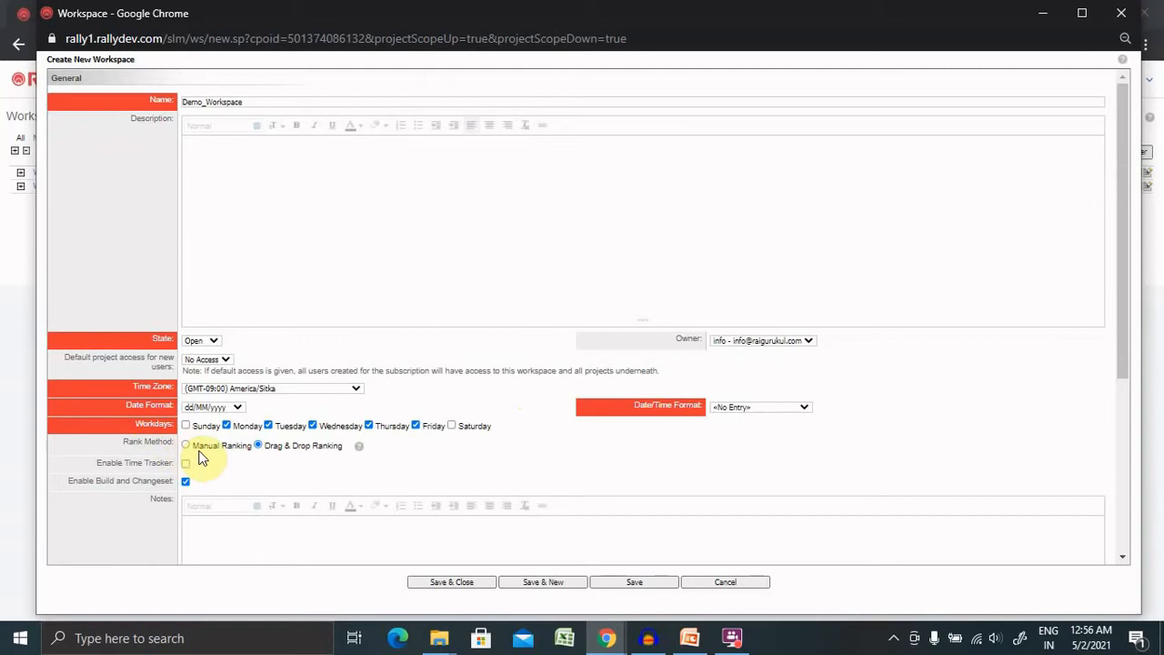
click(259, 444)
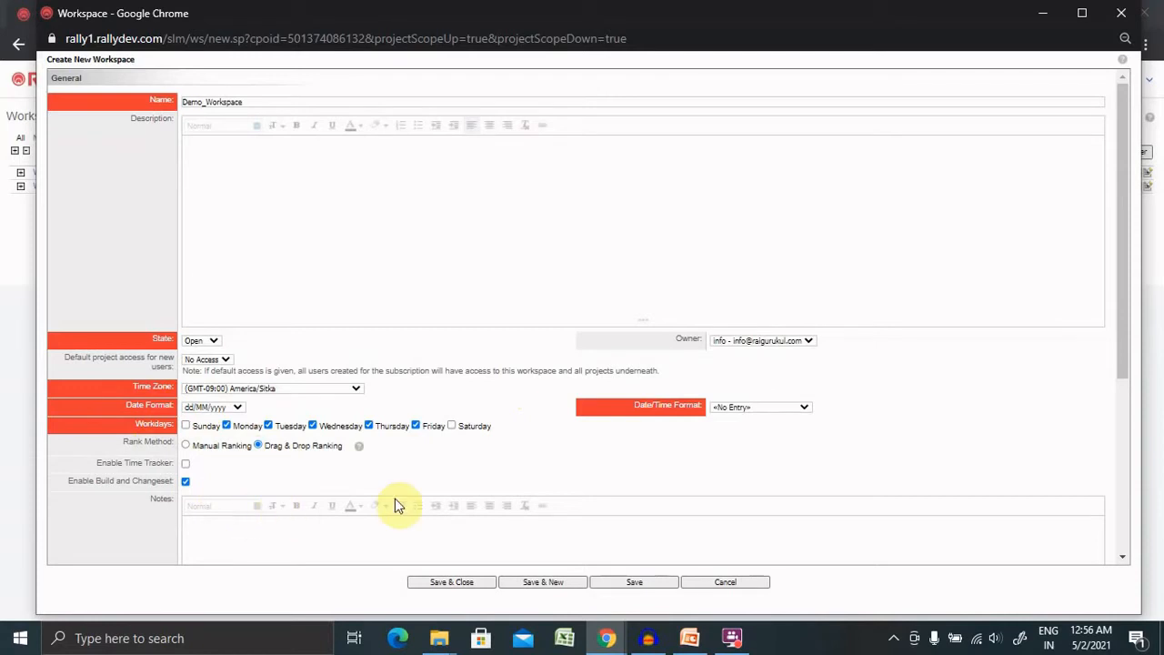
mouse_move(1034, 396)
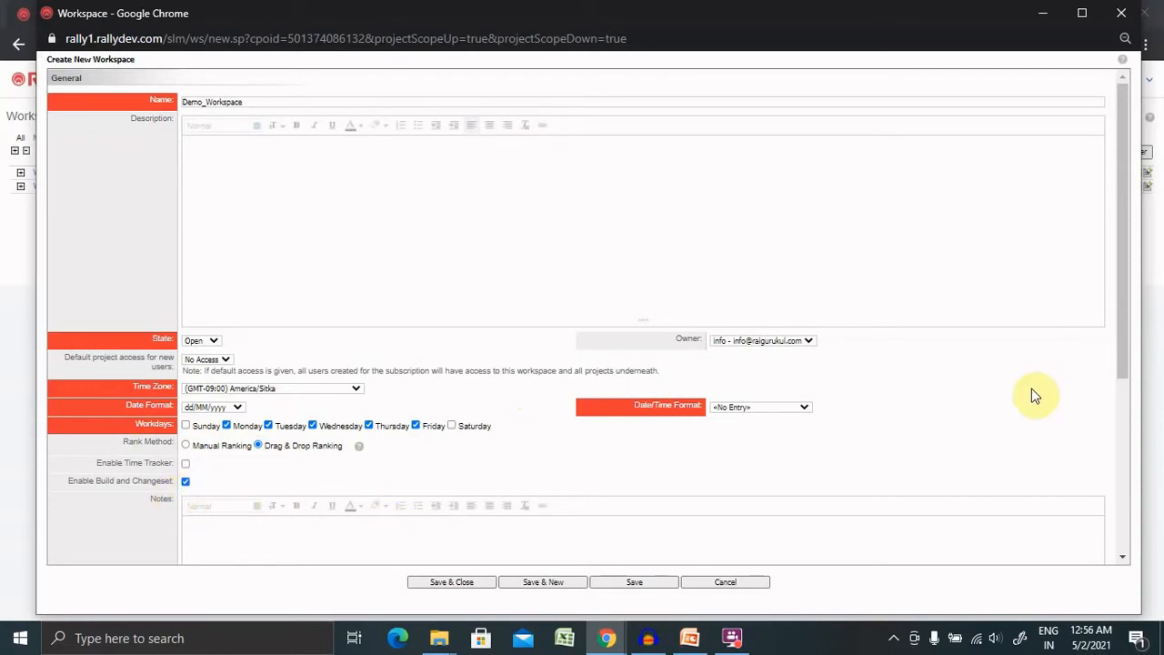
scroll(down, 3)
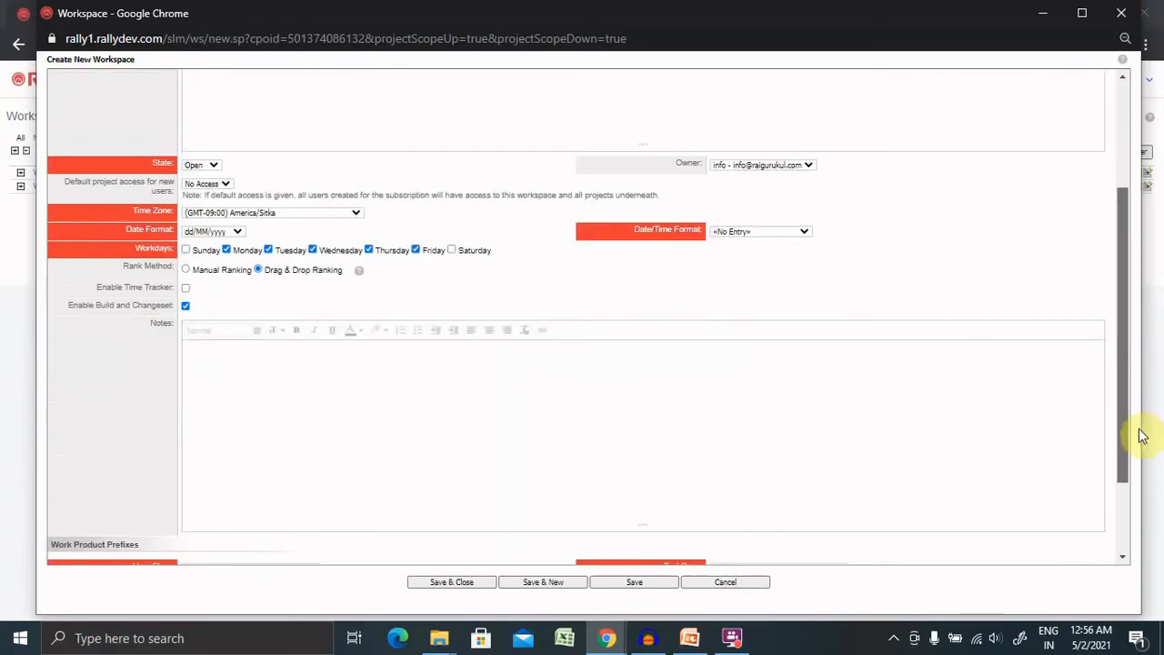
scroll(down, 3)
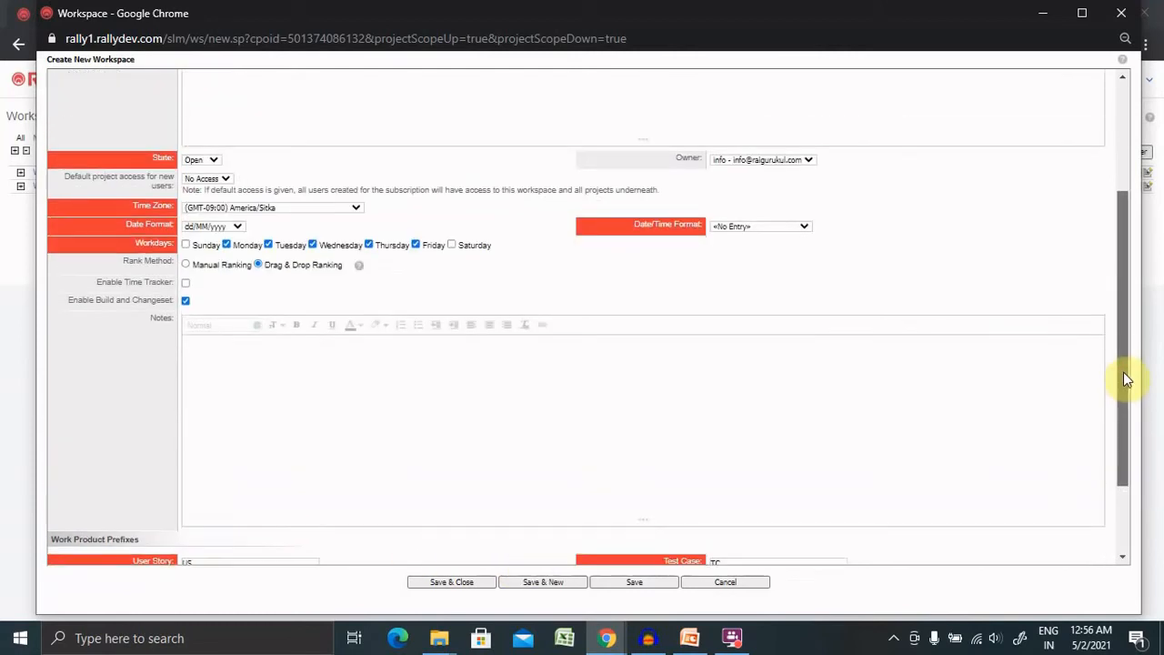
scroll(down, 3)
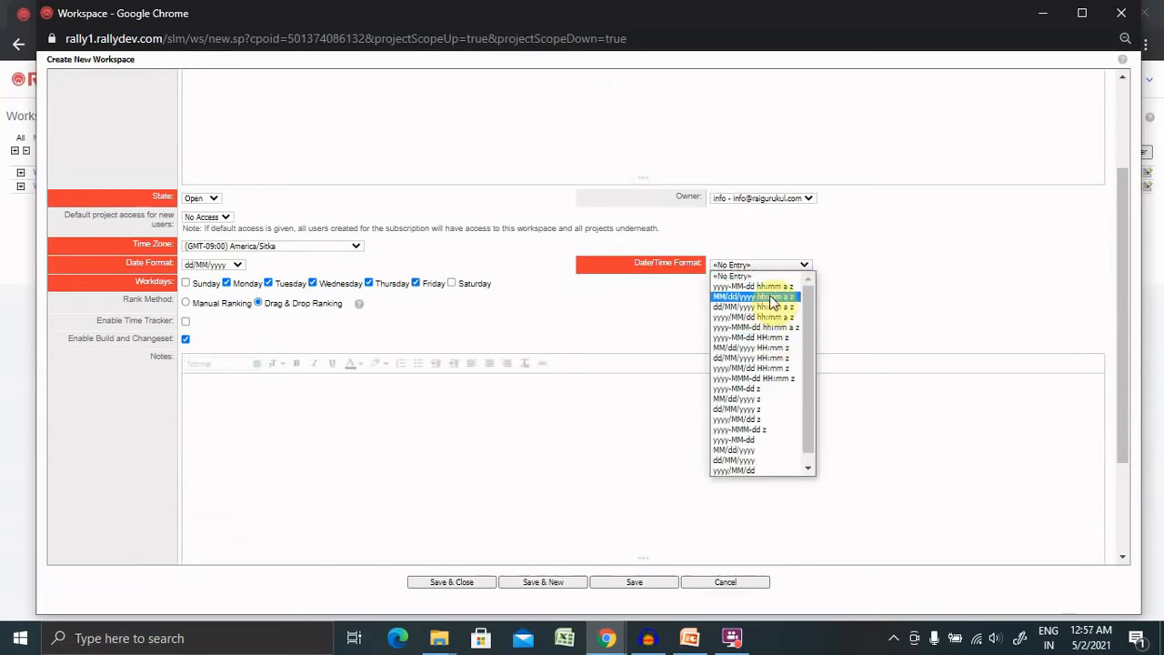
click(900, 240)
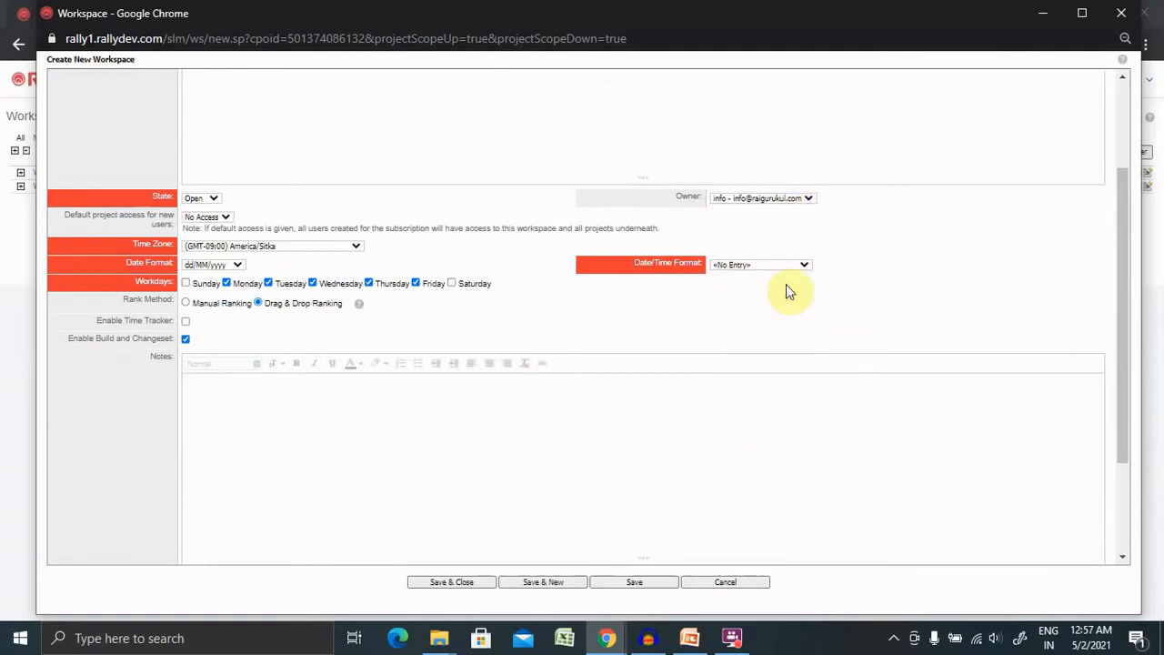
click(451, 582)
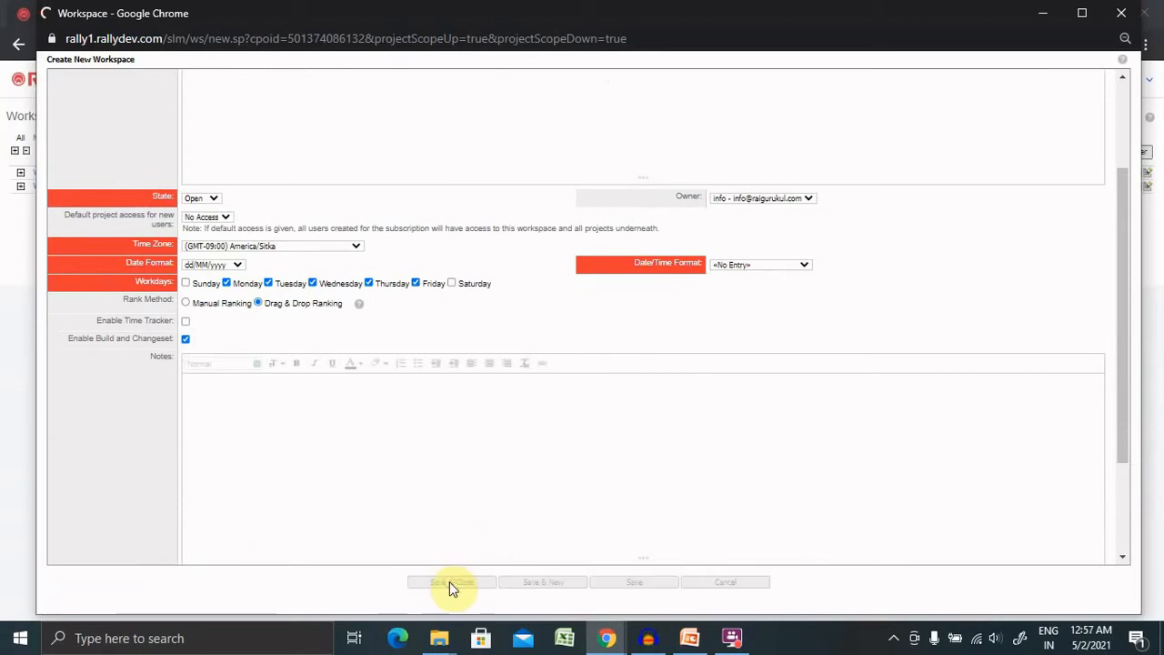
Select the required Date/Time Format and save the workspace with Save & Close
click(451, 582)
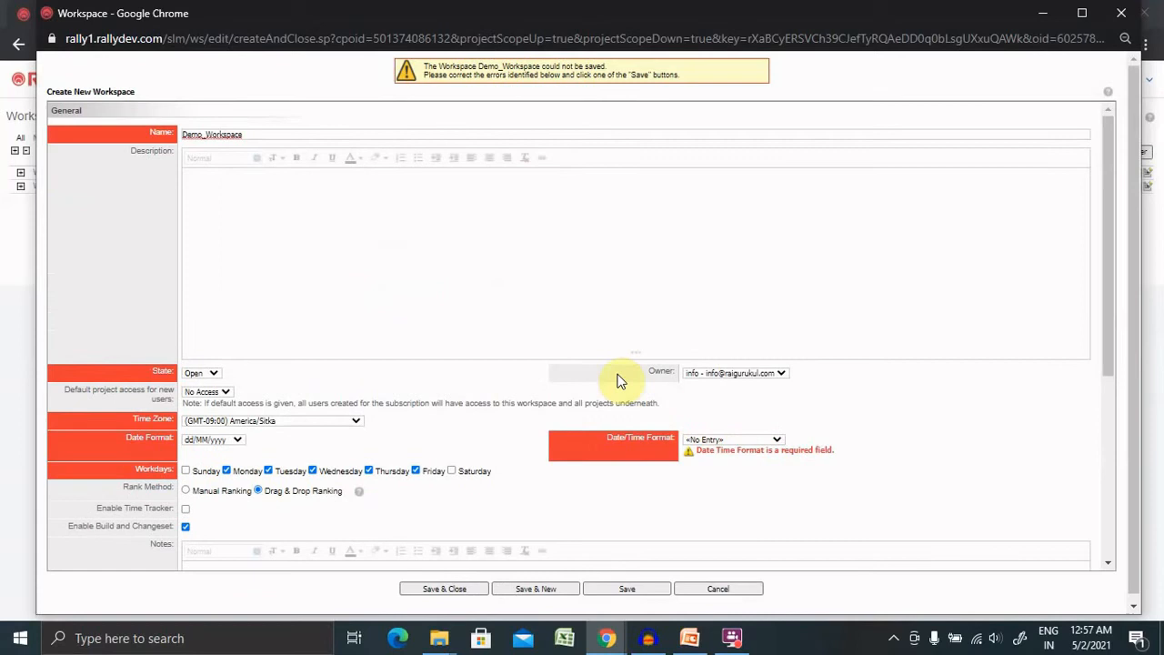
mouse_move(497, 342)
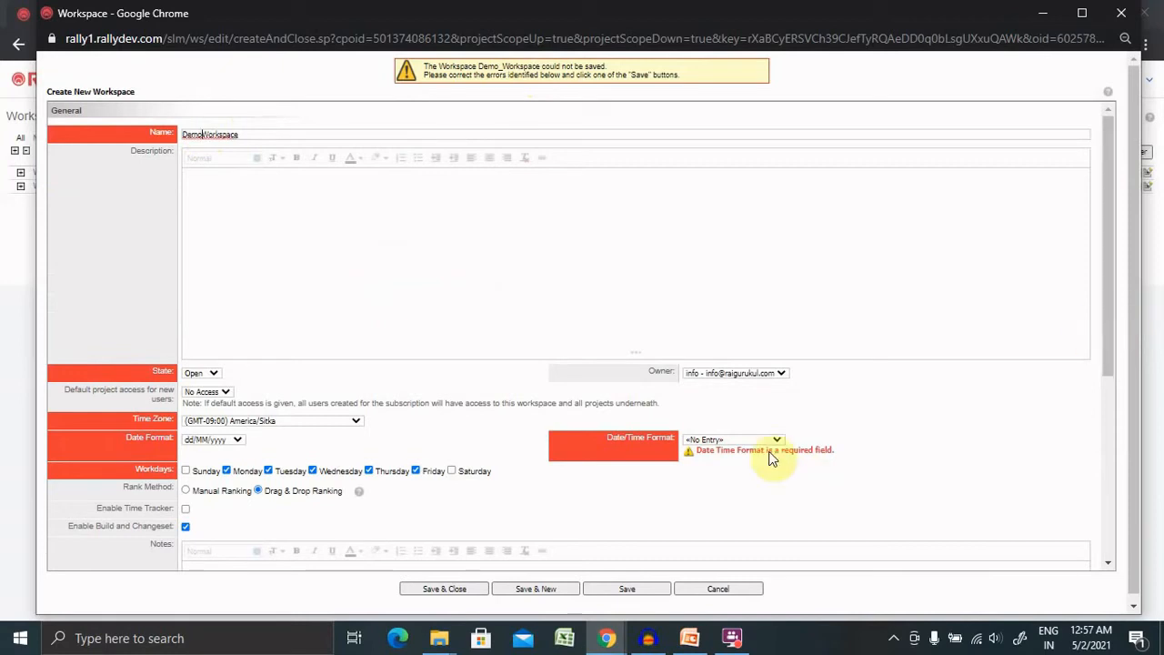
click(731, 438)
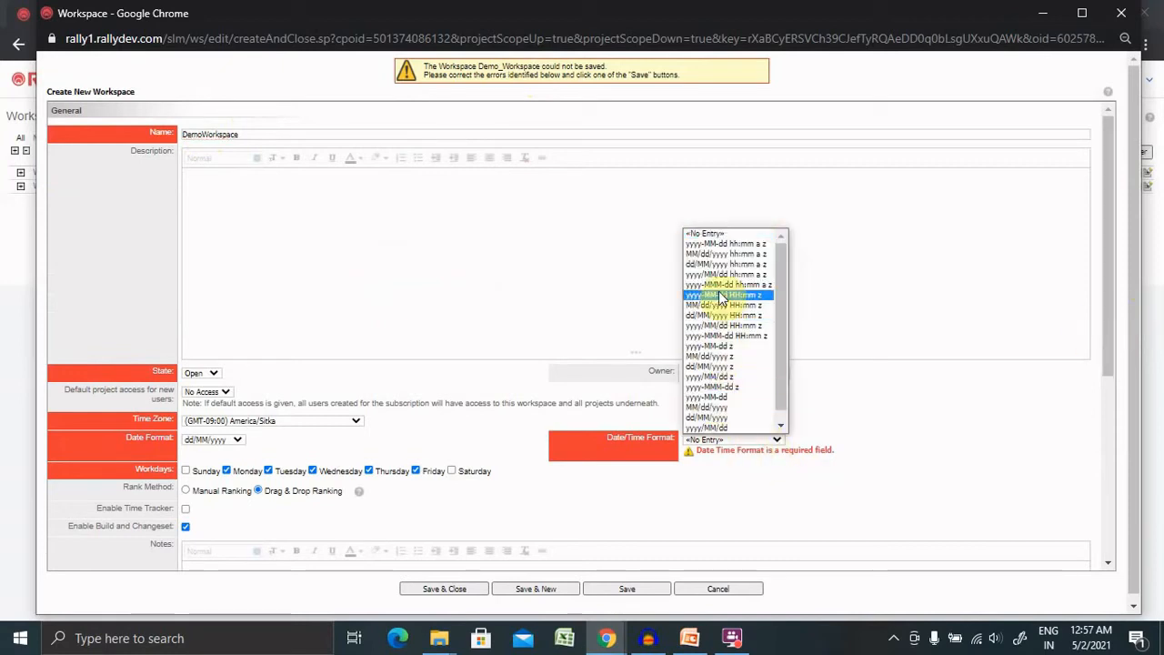
click(727, 294)
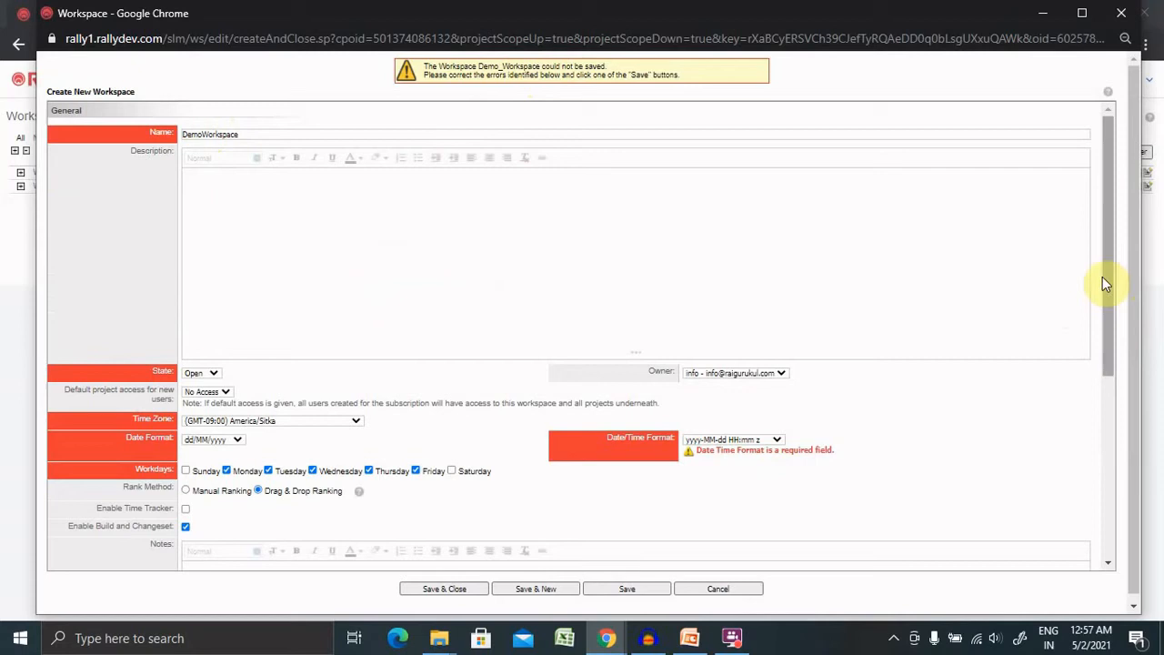
scroll(down, 3)
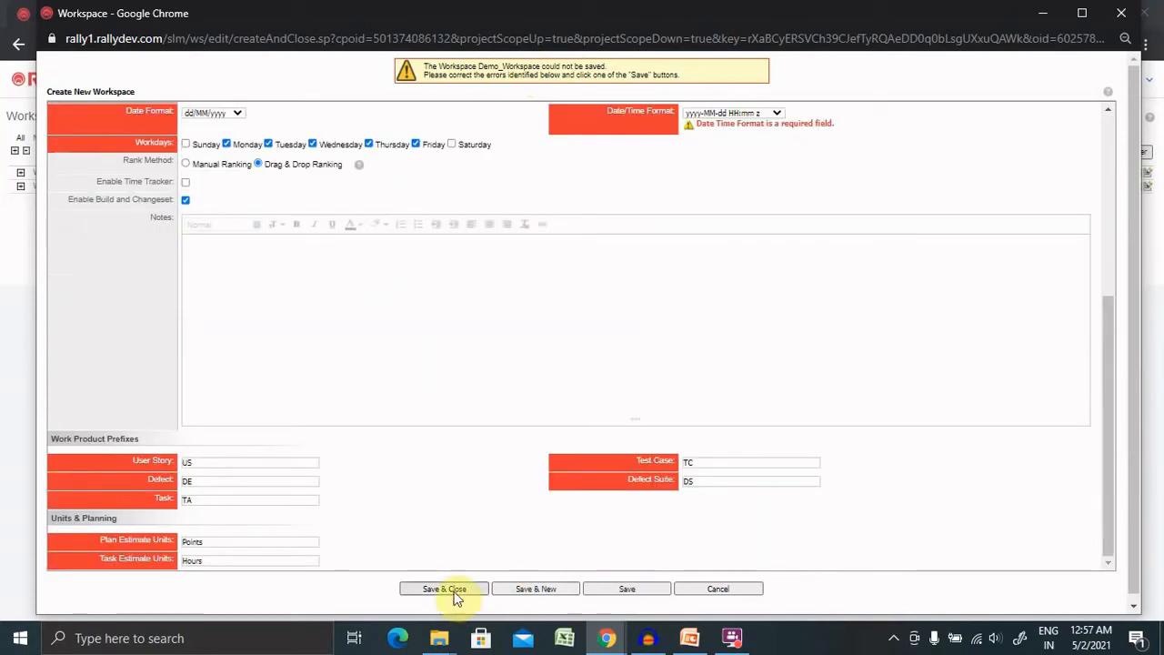
click(444, 590)
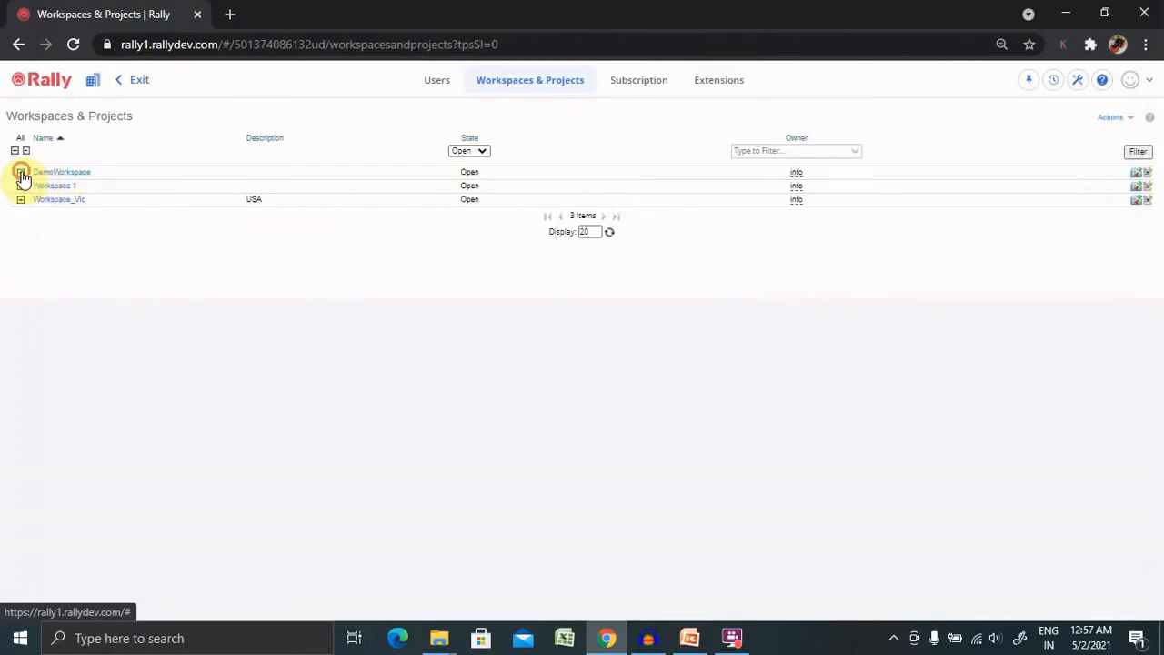
Expand DemoWorkspace in the list to reveal its Sample Project
click(20, 171)
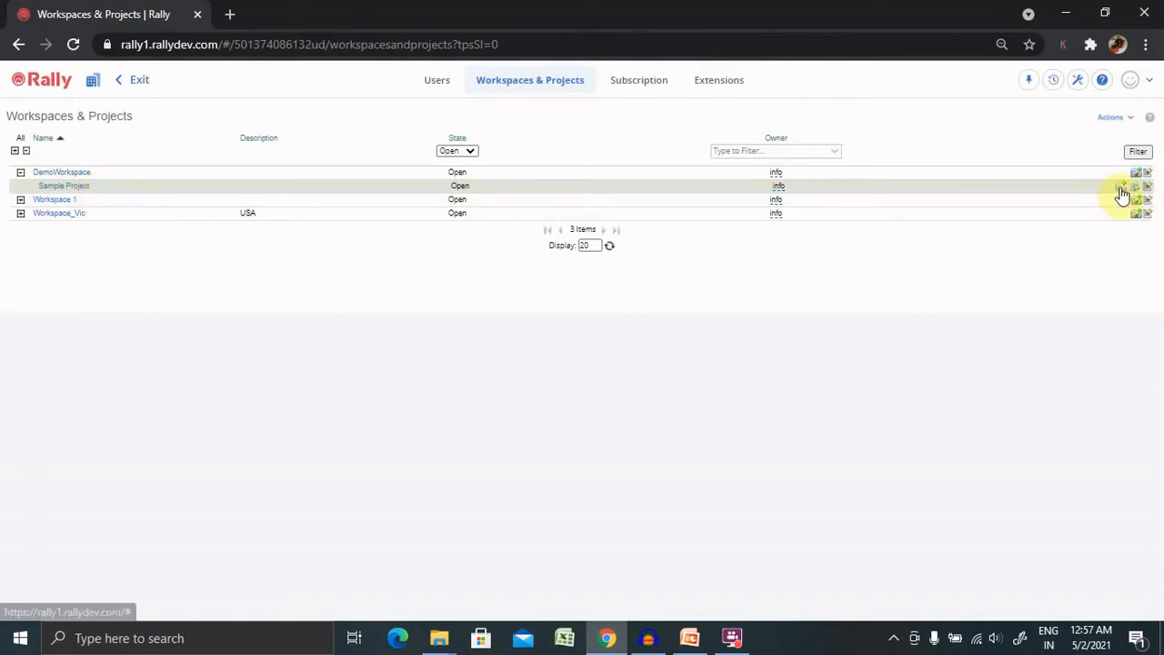
mouse_move(1122, 185)
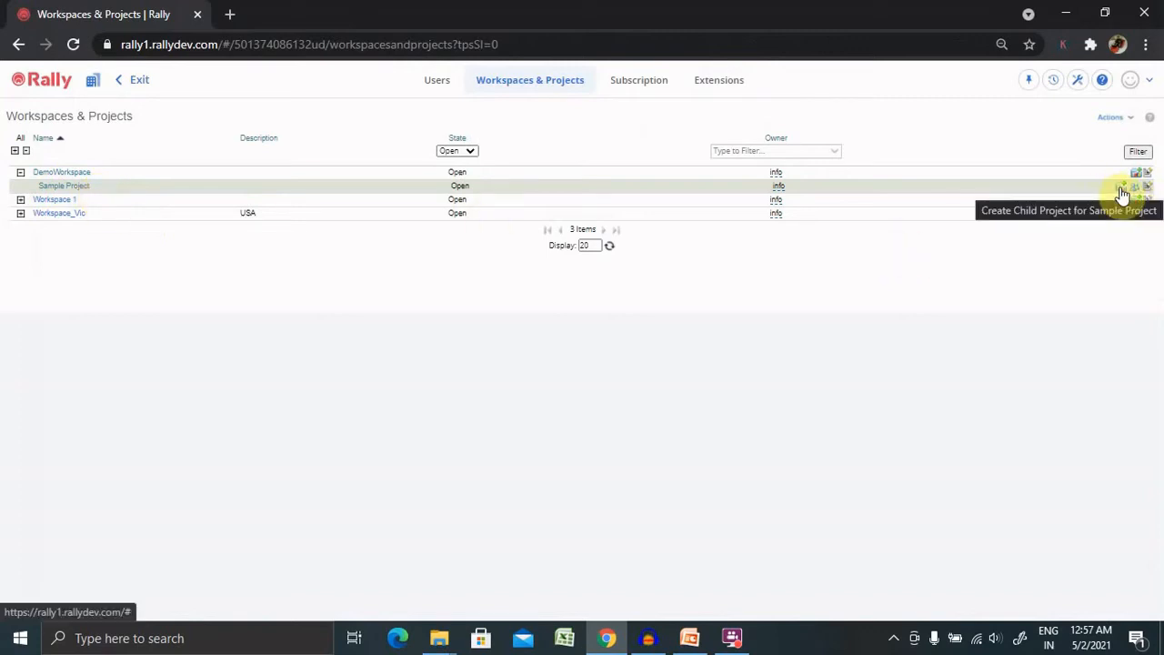
mouse_move(1137, 171)
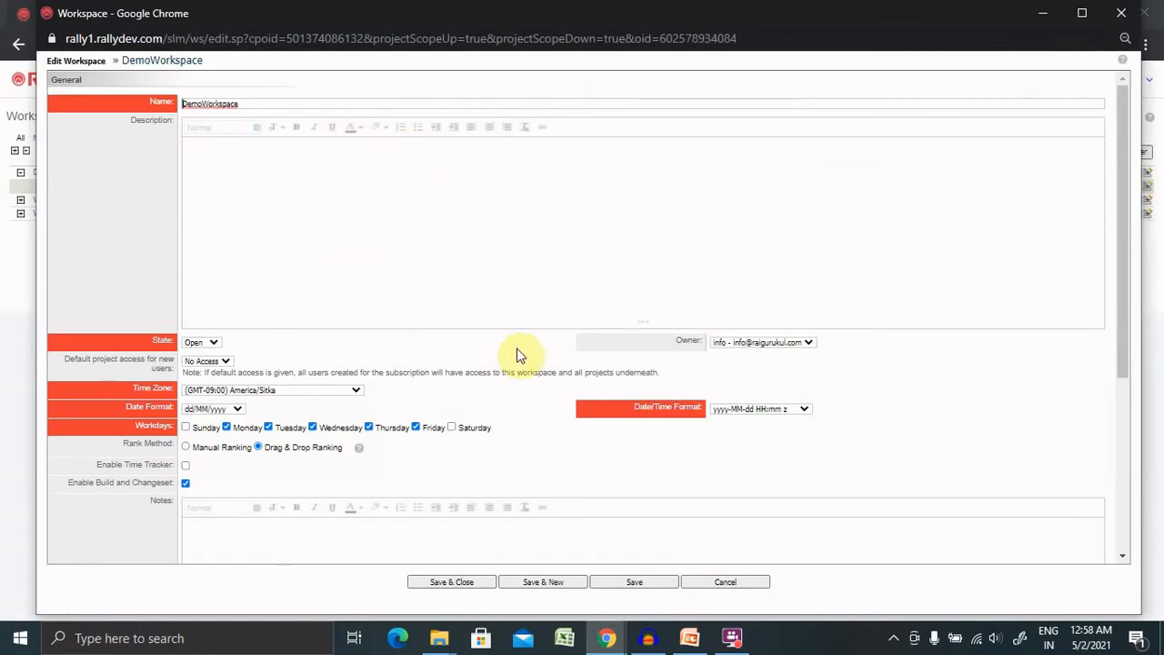
mouse_move(371, 513)
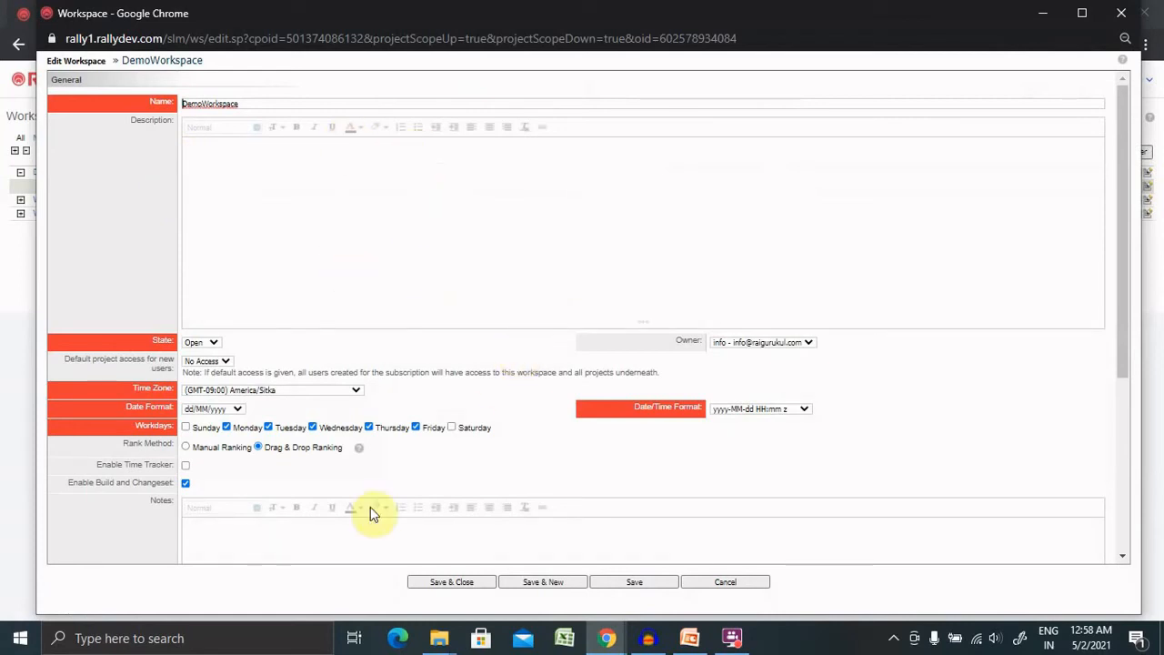
mouse_move(316, 175)
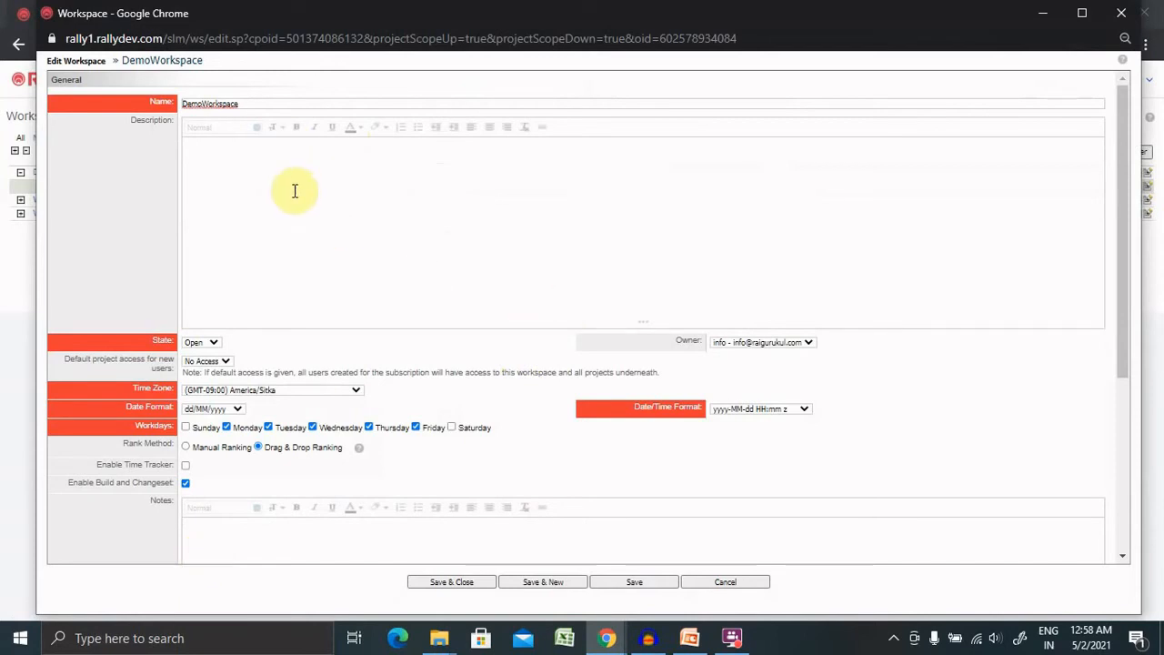
Cancel the Edit Workspace dialog and open DemoWorkspace's detail page from its name link
click(451, 582)
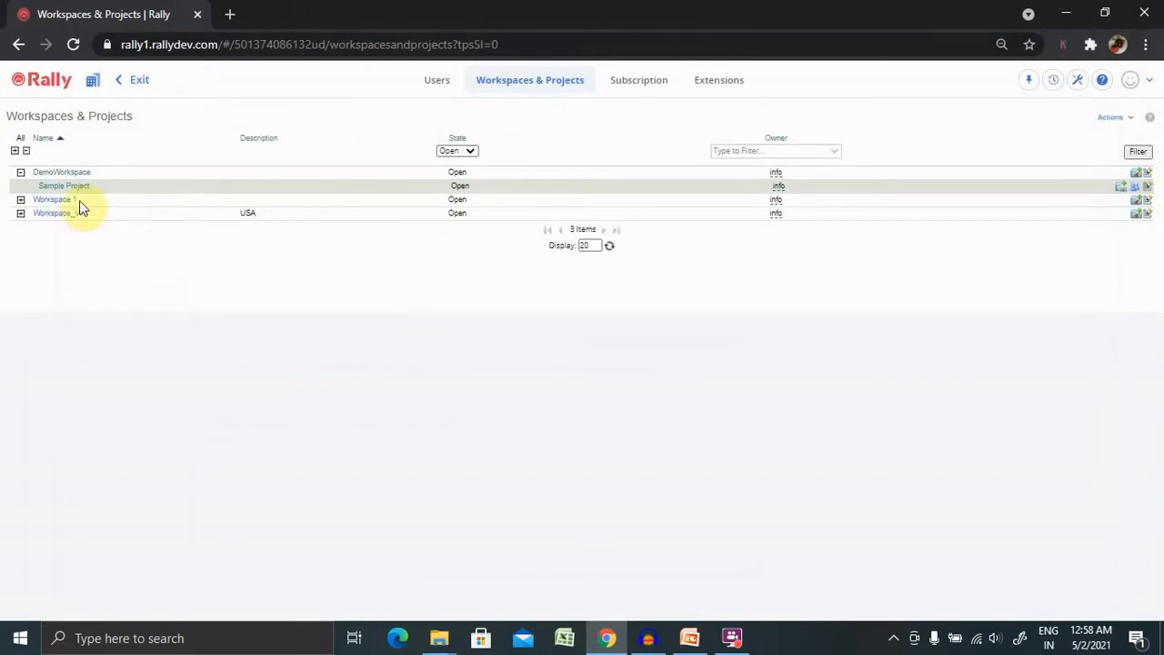
click(62, 171)
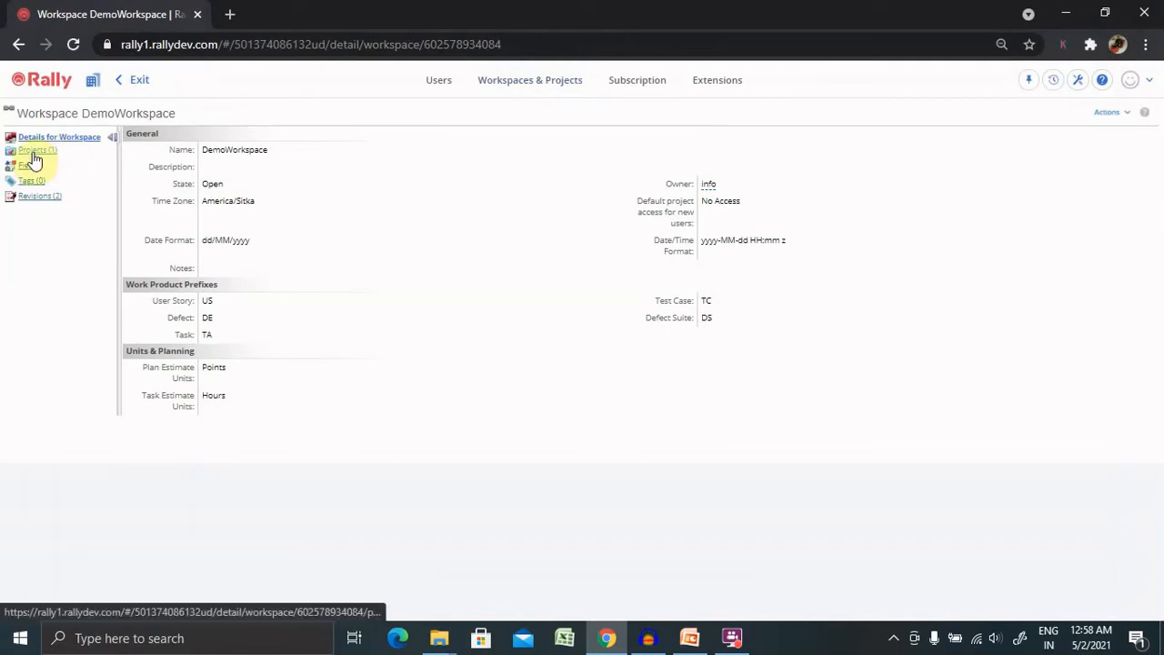
mouse_move(36, 149)
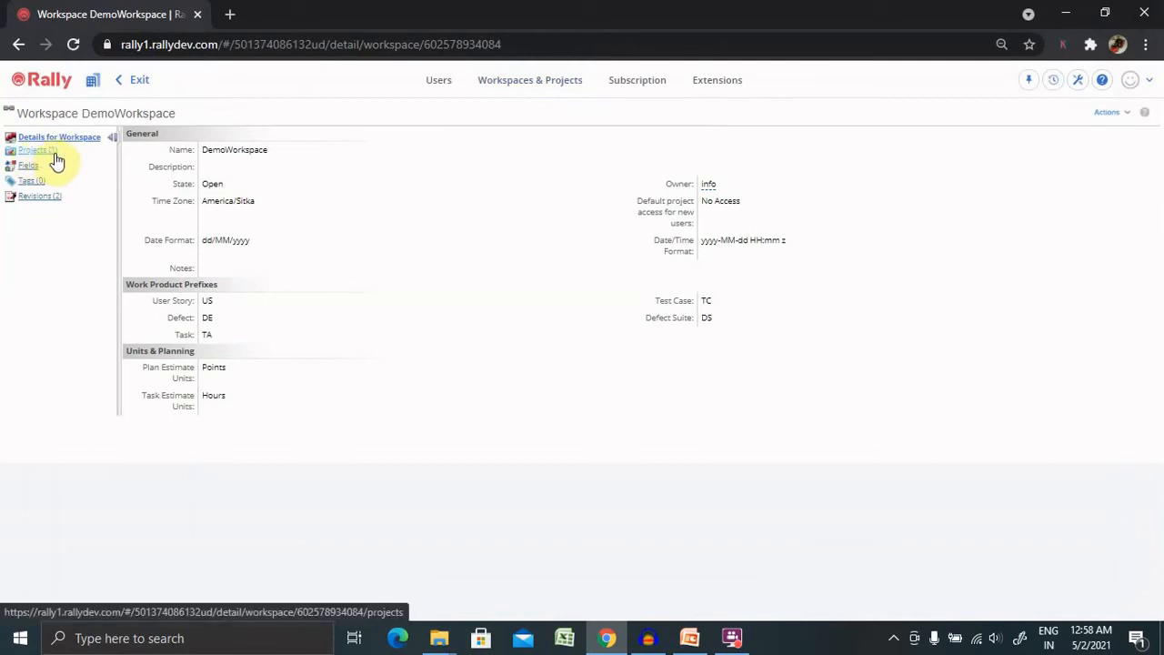
mouse_move(58, 200)
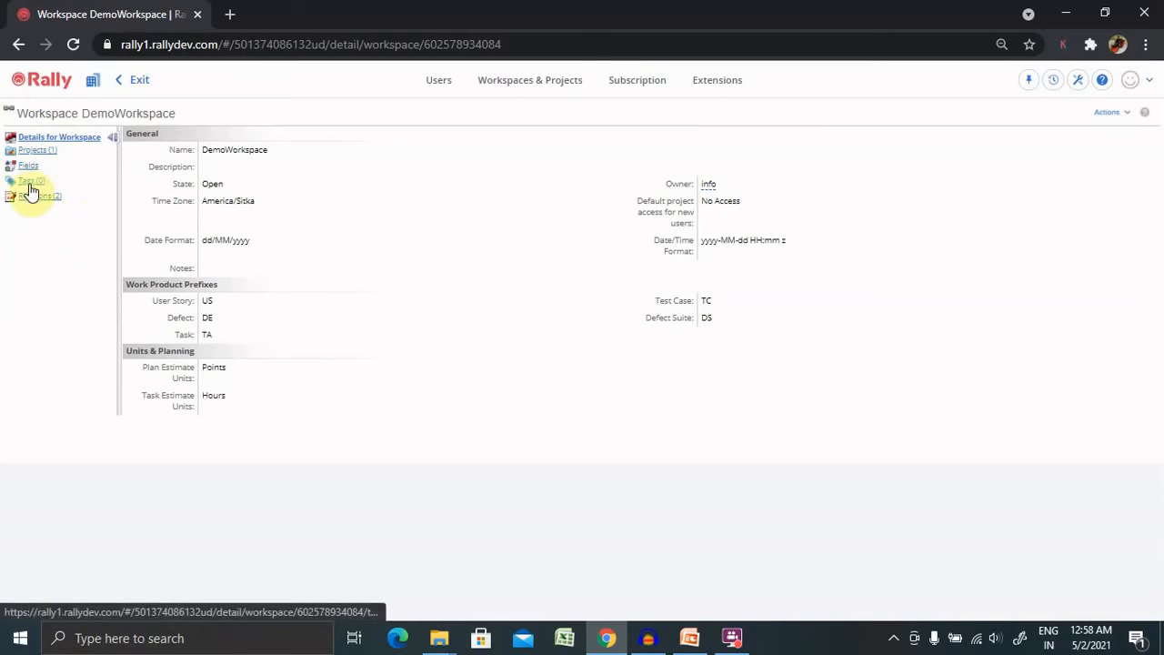
mouse_move(47, 191)
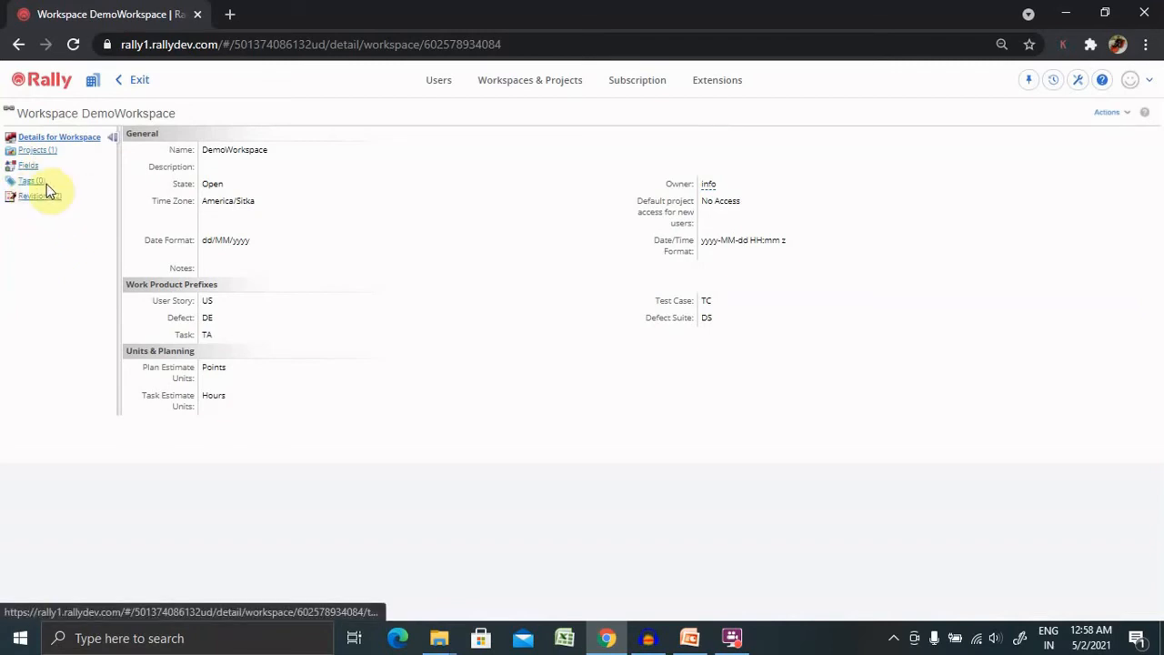
Try Actions > New workspace from the detail page, then cancel the form
click(1109, 112)
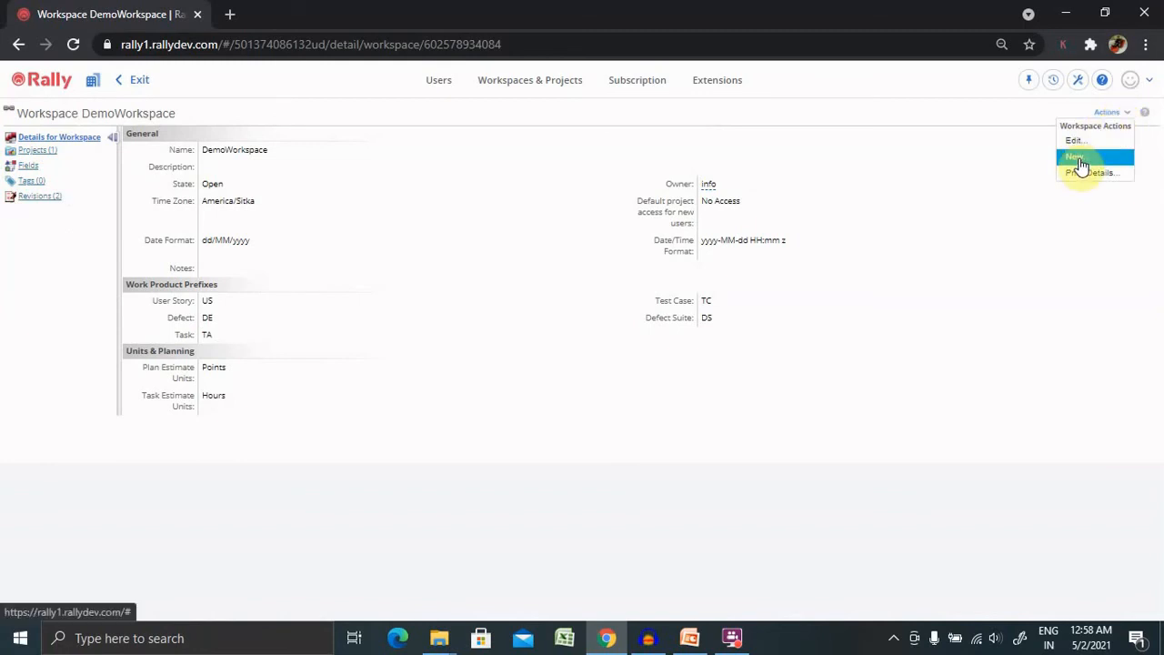
click(1077, 156)
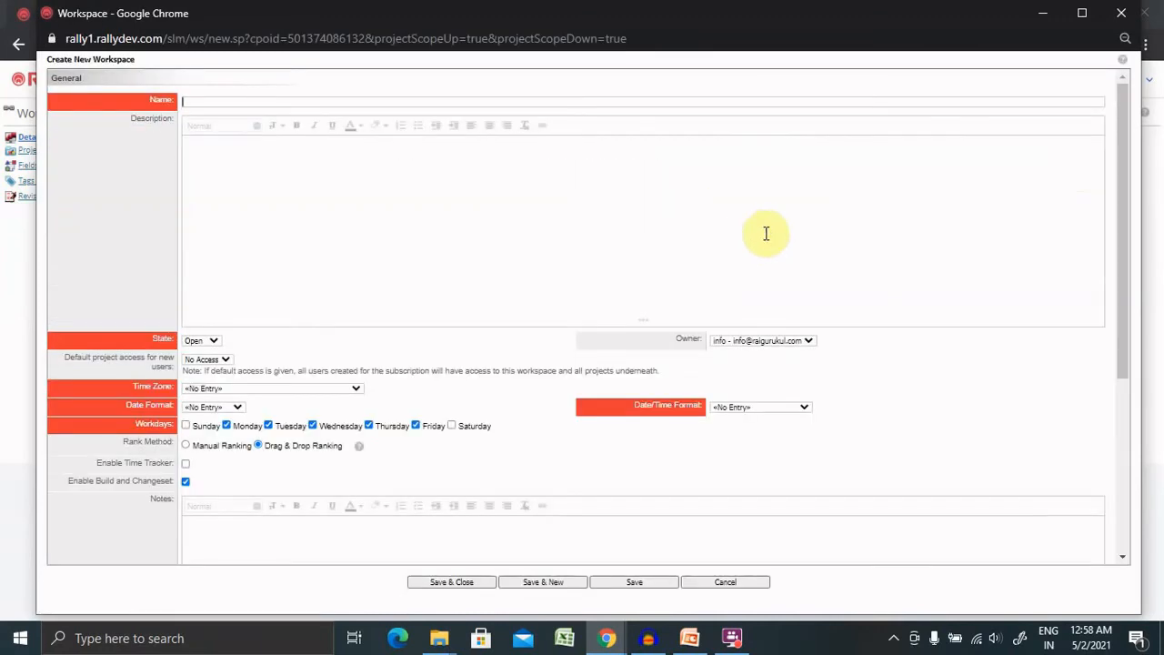
click(451, 582)
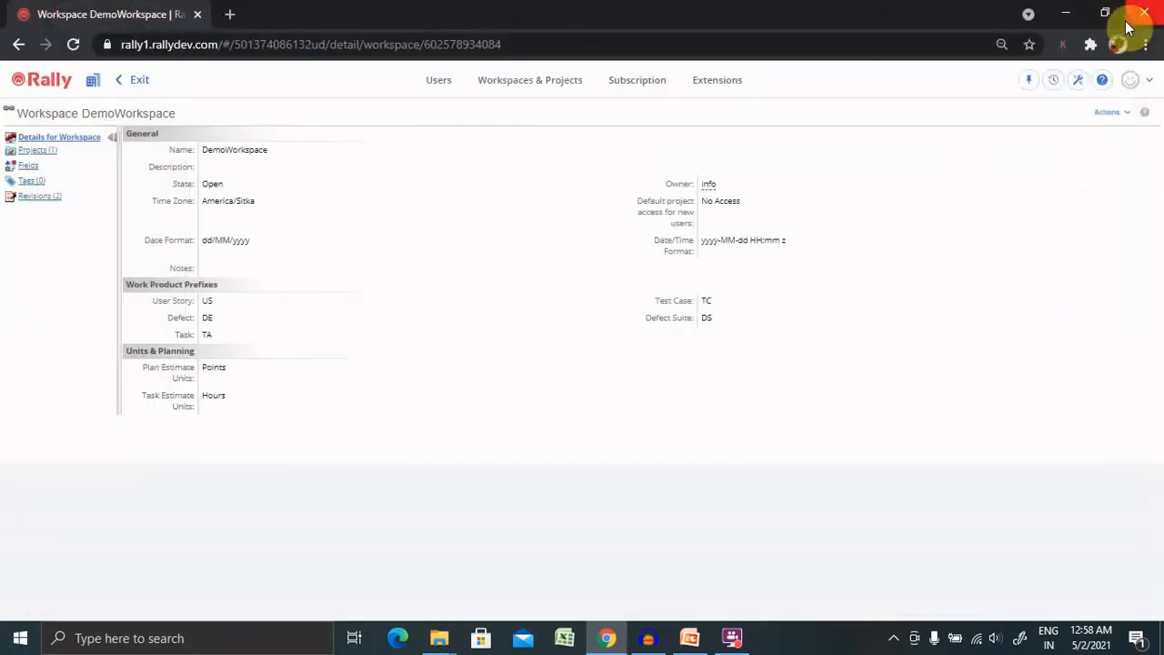
click(1107, 113)
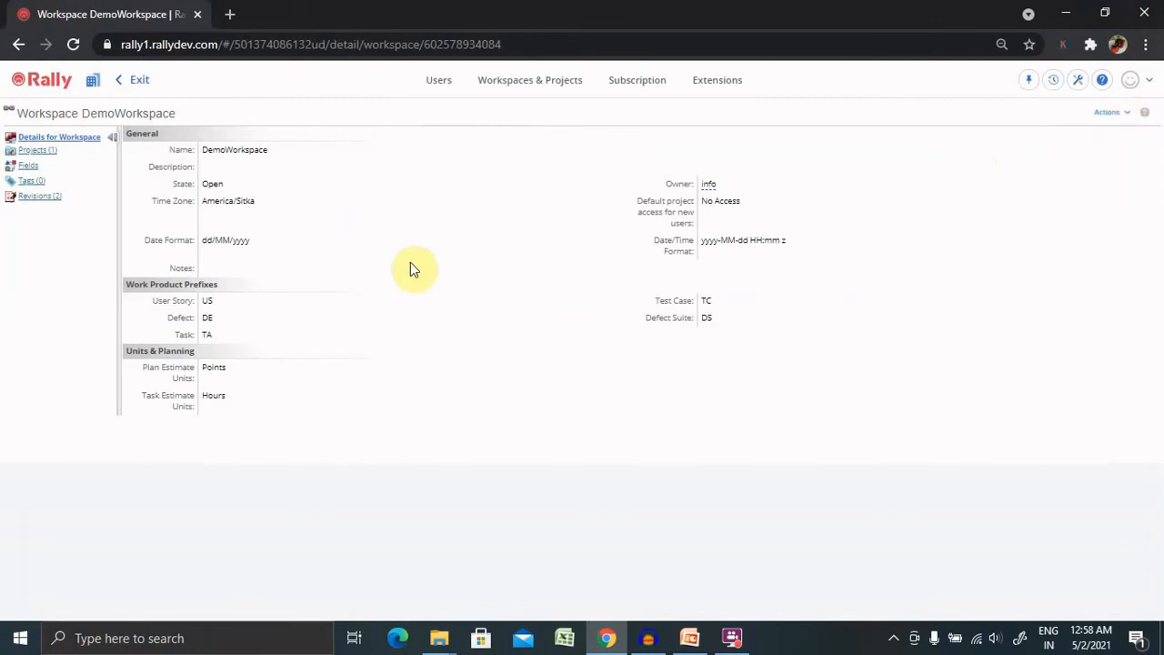
mouse_move(1130, 103)
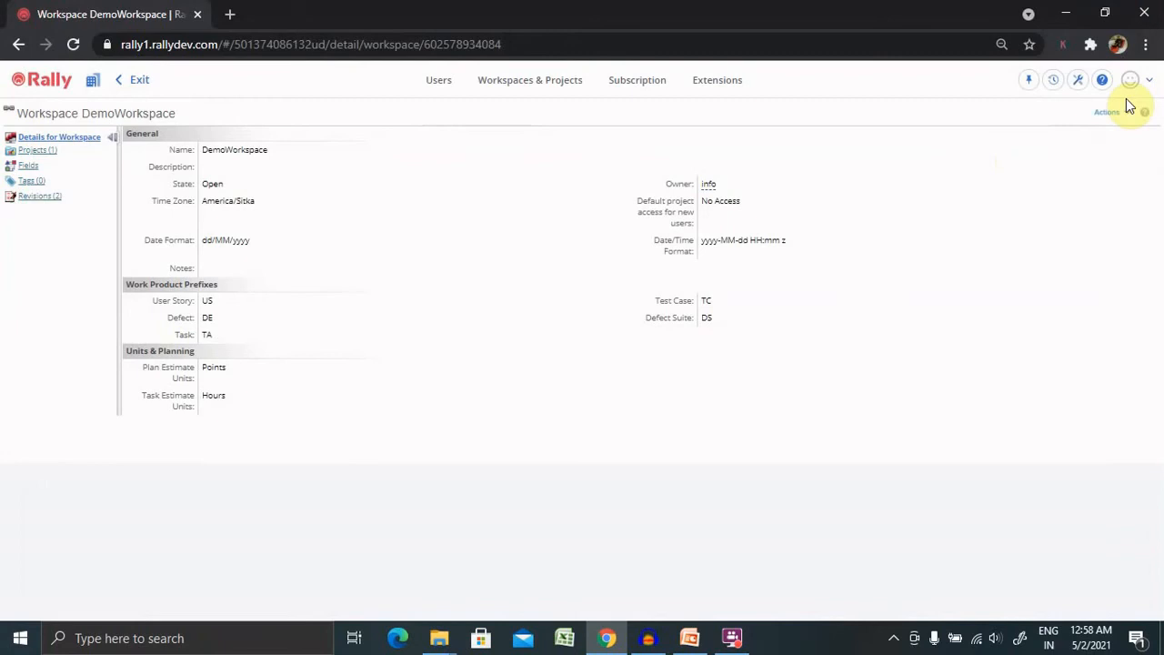
Review the workspace Actions list and go to the Fields page
click(1107, 111)
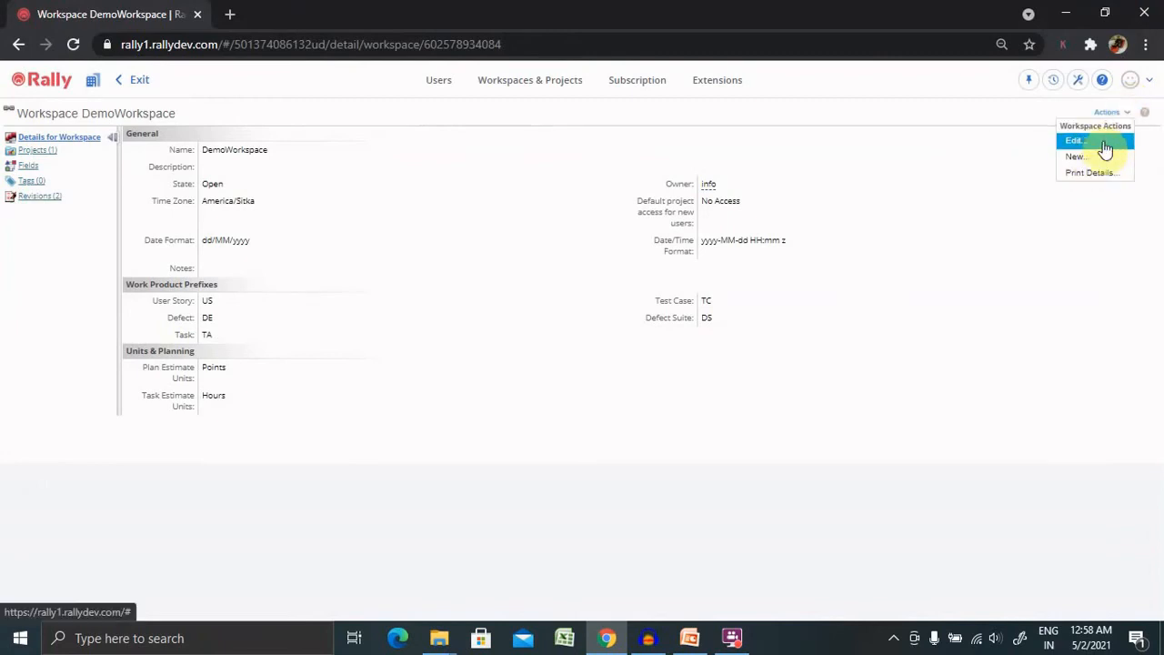
click(1106, 111)
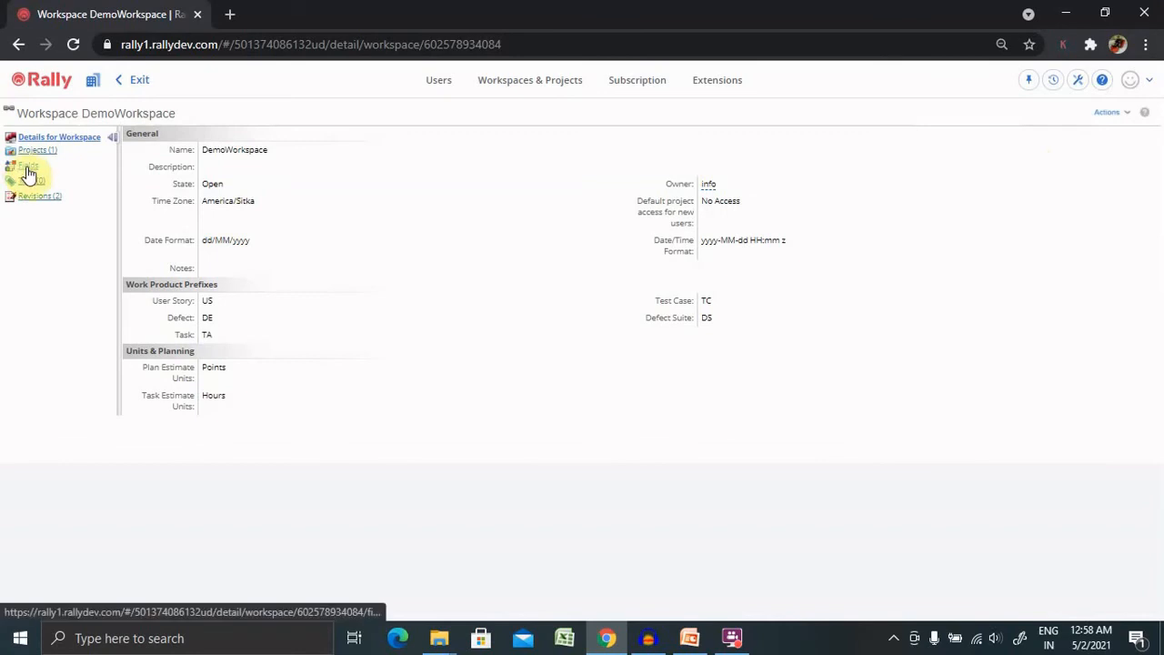
click(29, 165)
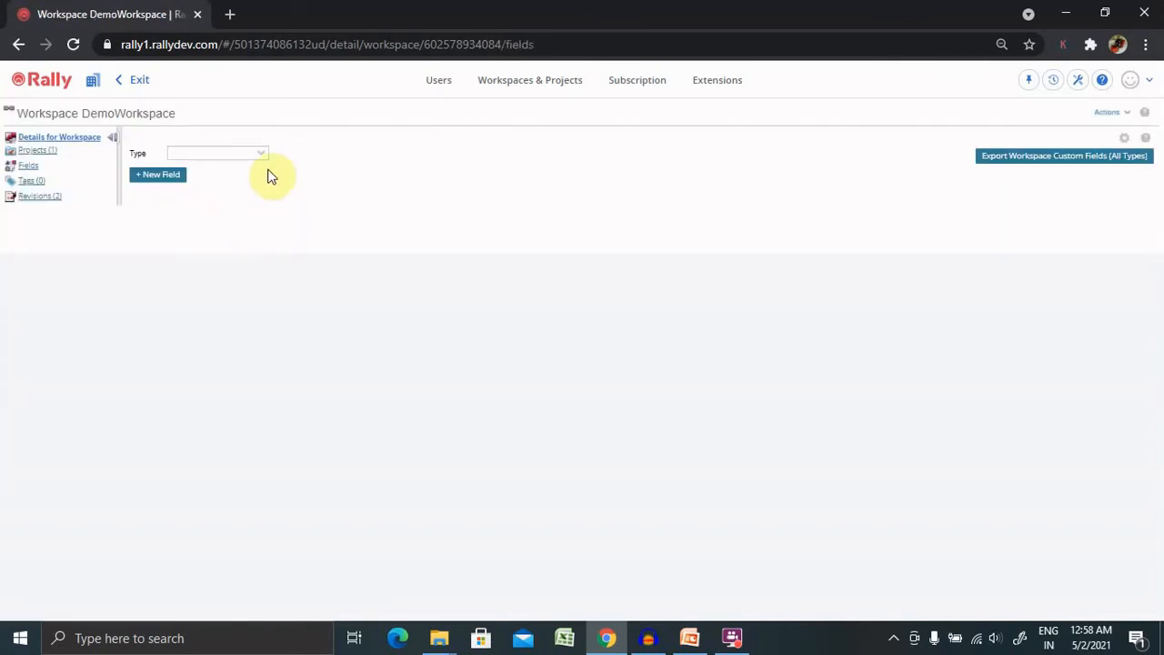
List the Defect type's fields, then switch the type to Milestone
click(217, 152)
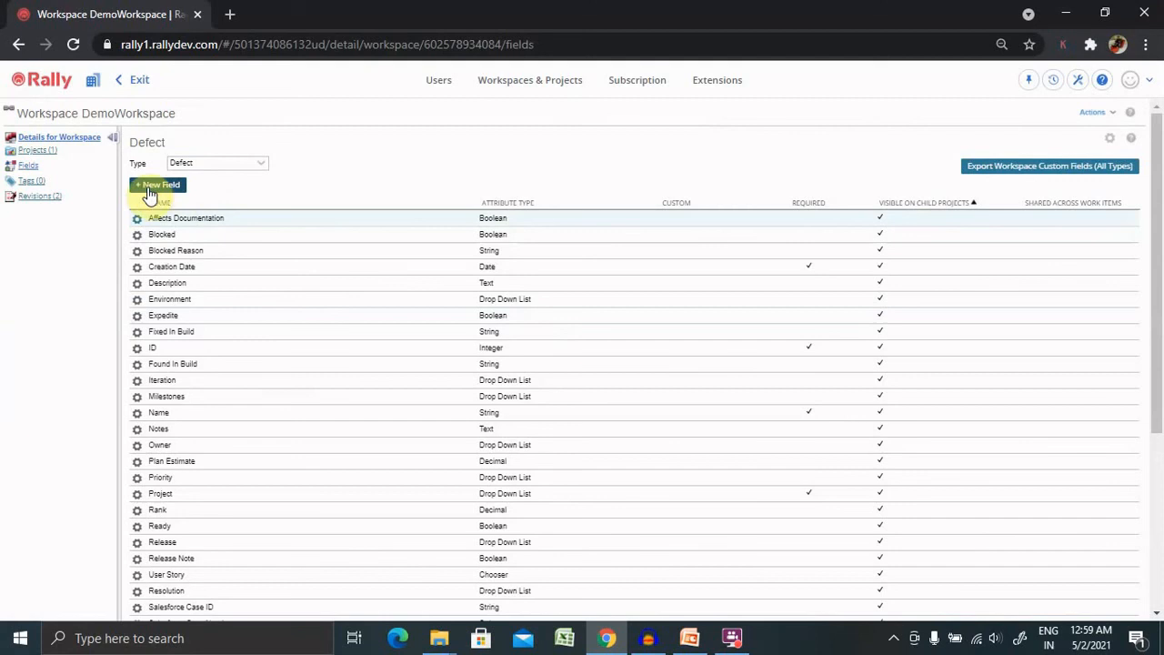
mouse_move(217, 191)
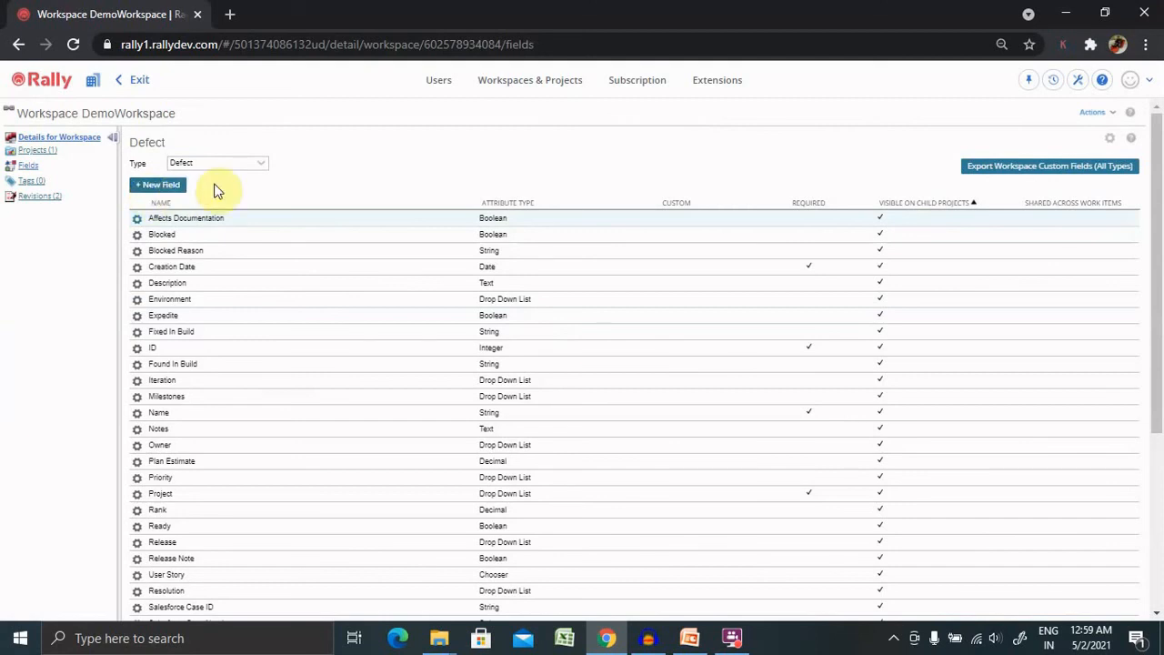
click(216, 164)
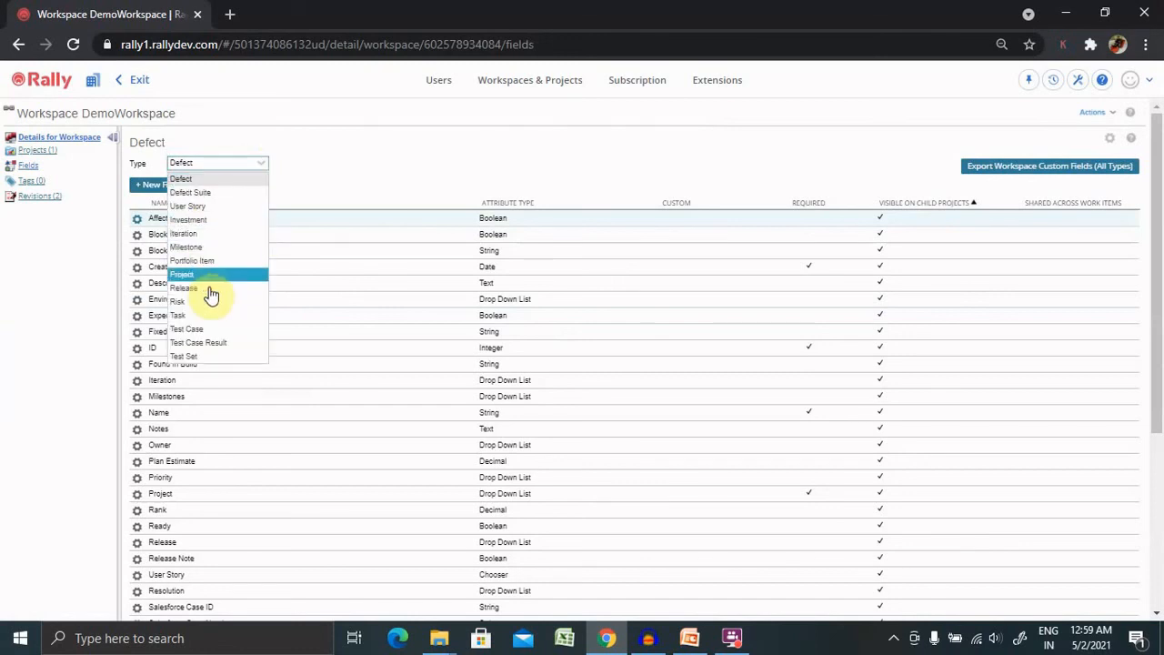
mouse_move(202, 255)
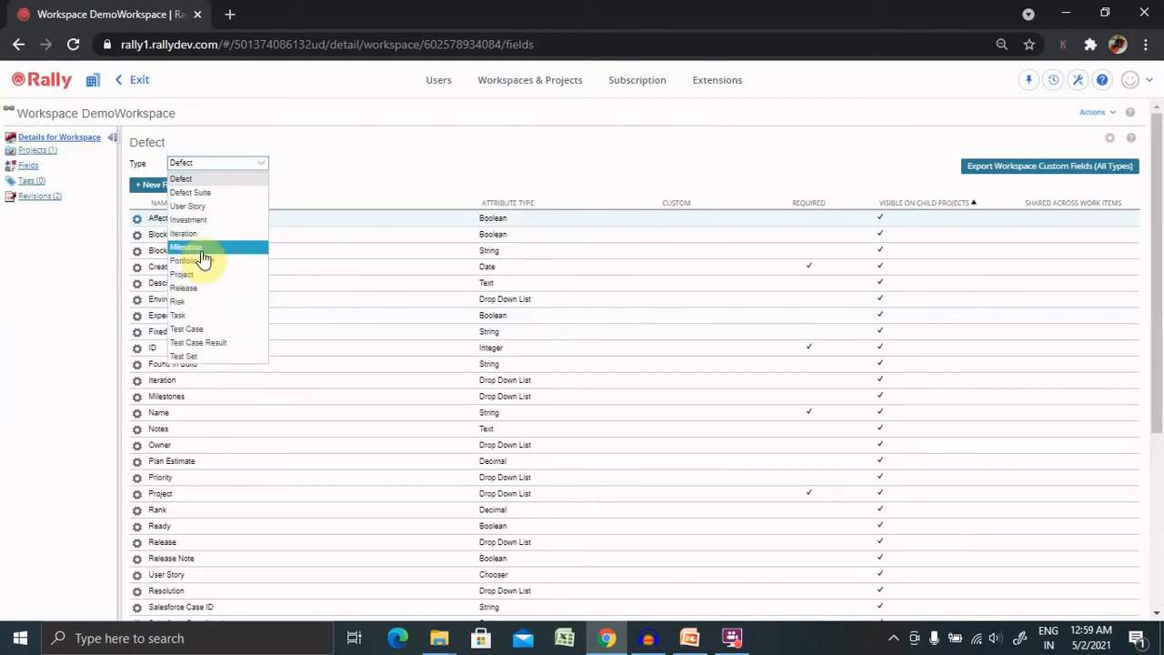
click(186, 247)
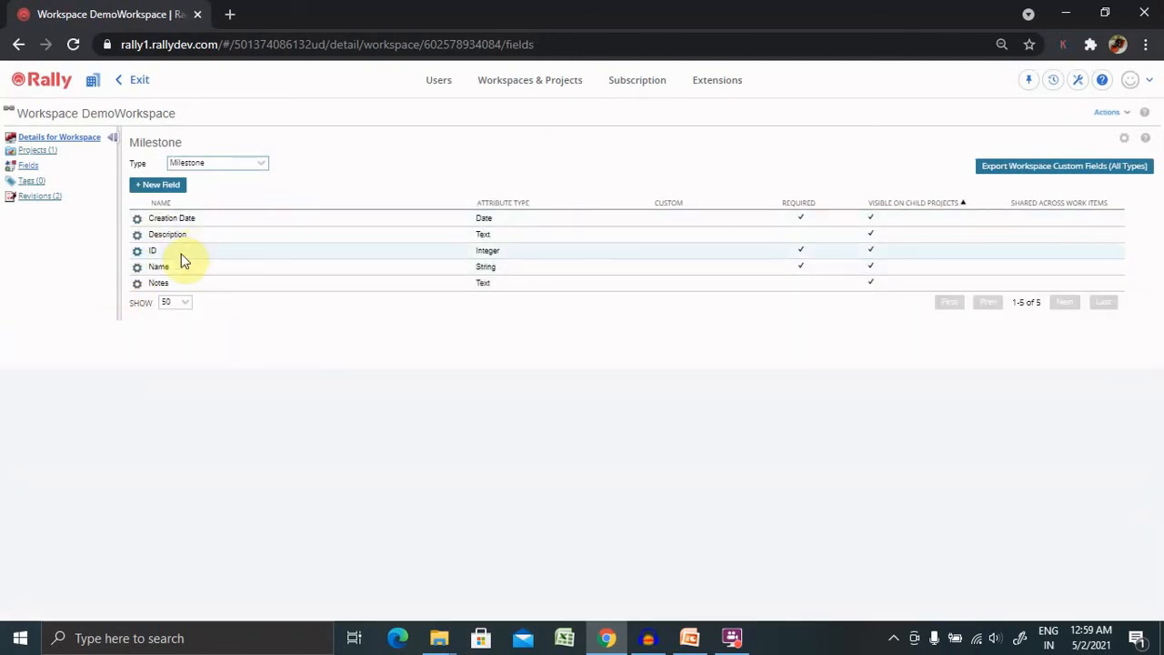
mouse_move(209, 276)
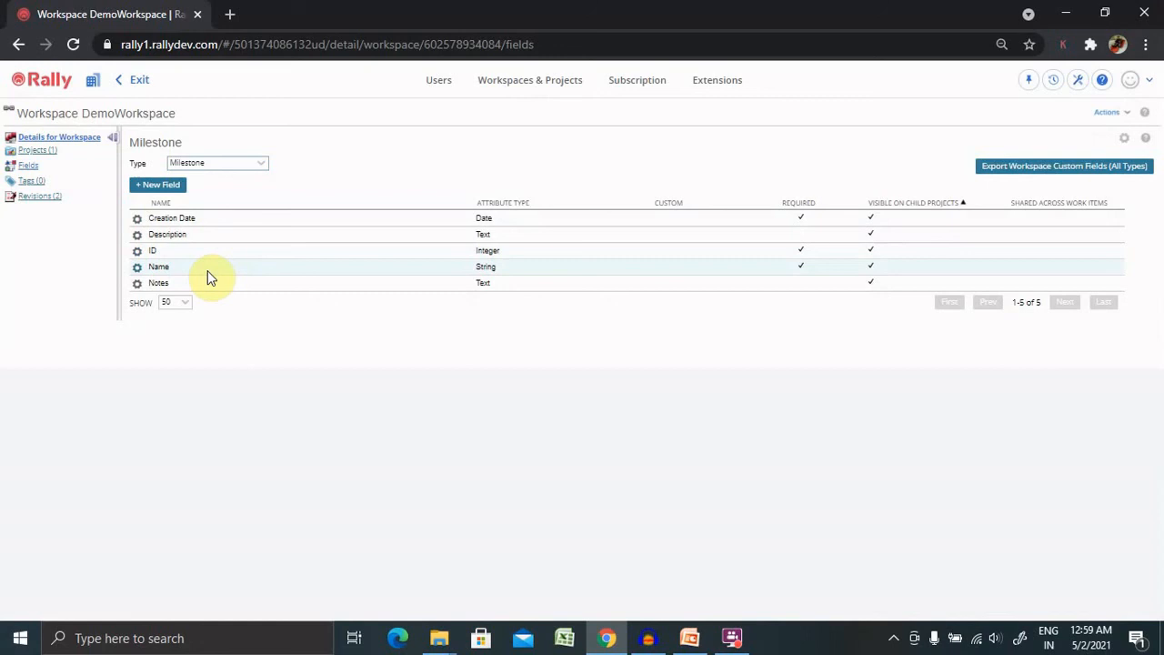
mouse_move(1077, 143)
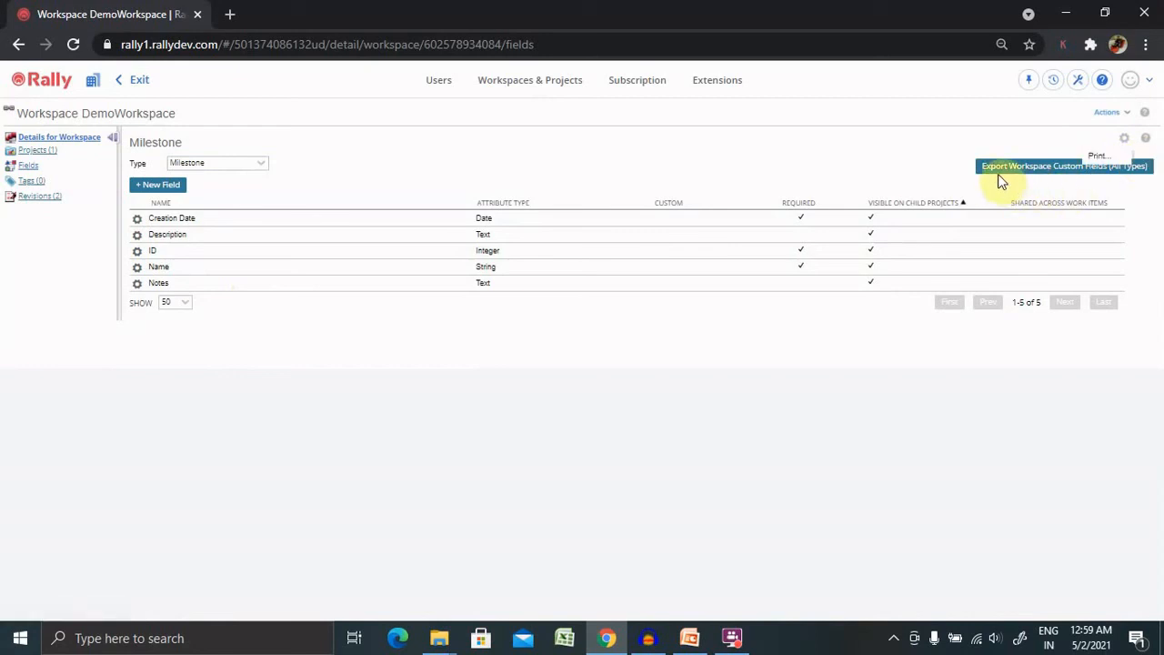
mouse_move(1101, 189)
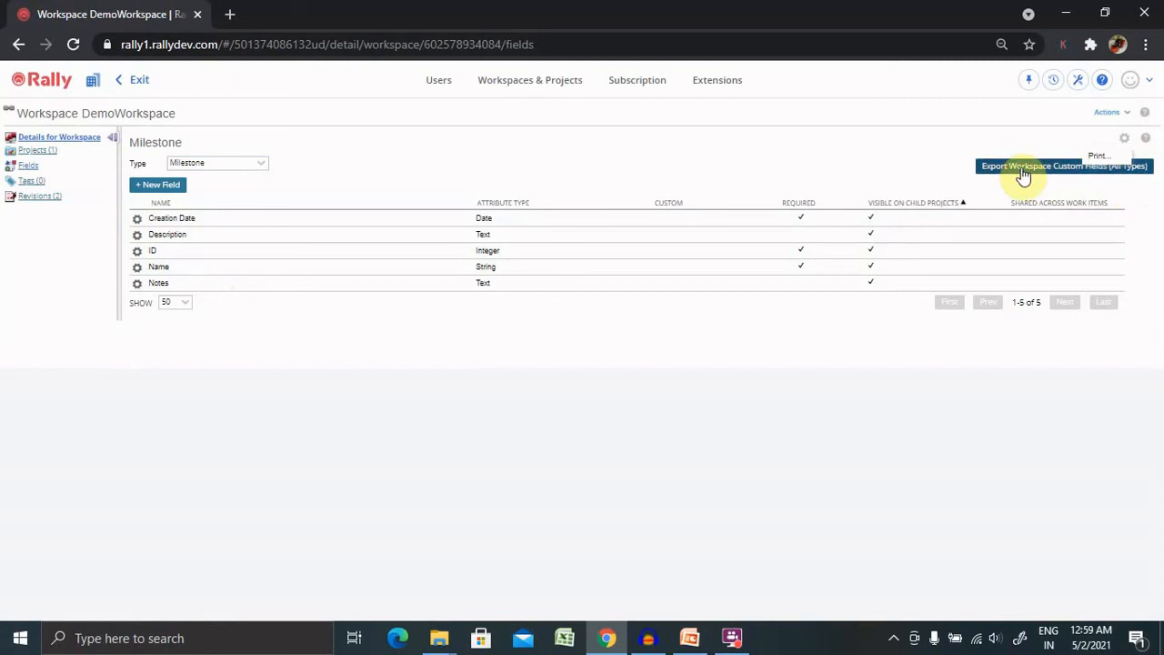
mouse_move(131, 80)
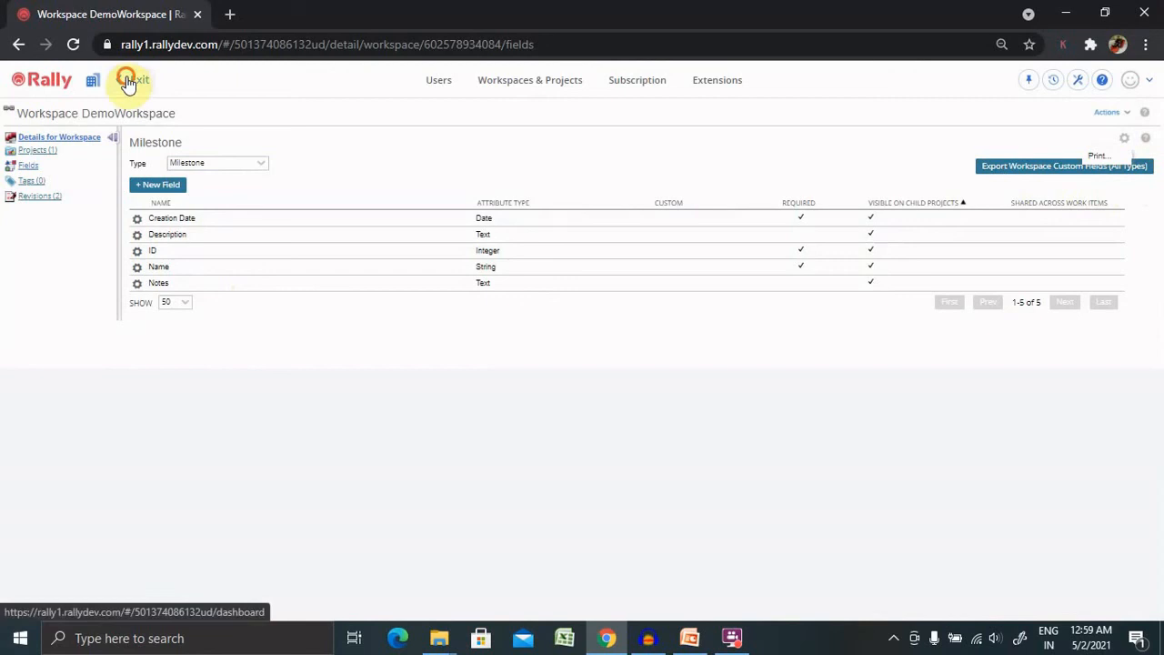
Exit workspace setup and return to My Dashboard for Demo_Project
click(130, 80)
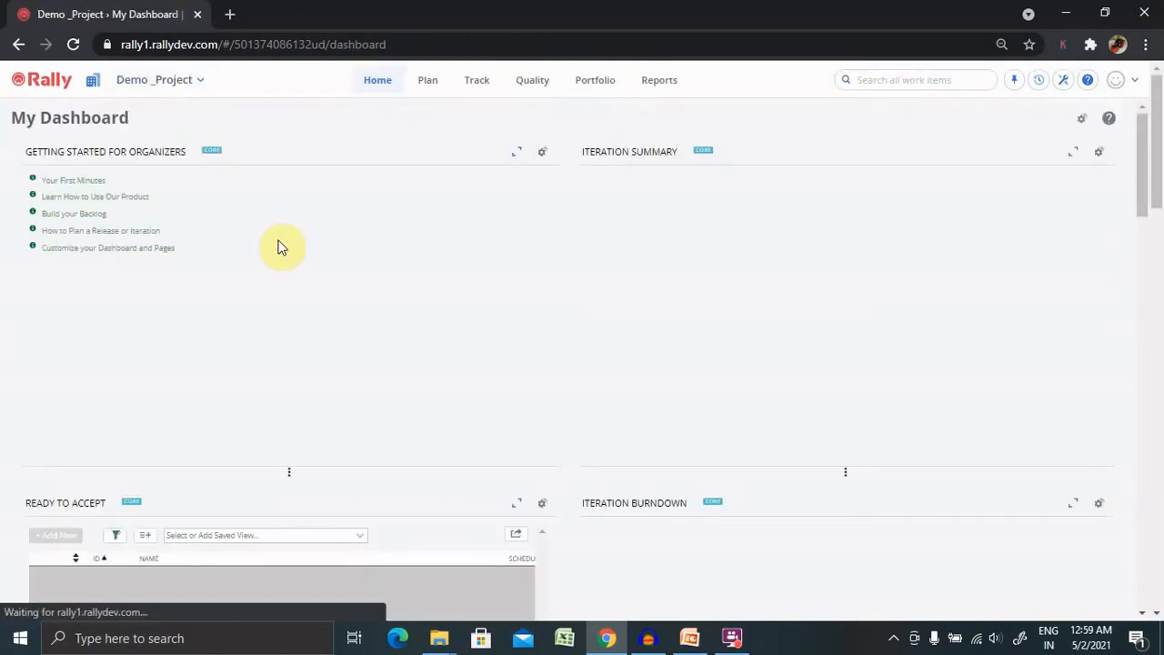